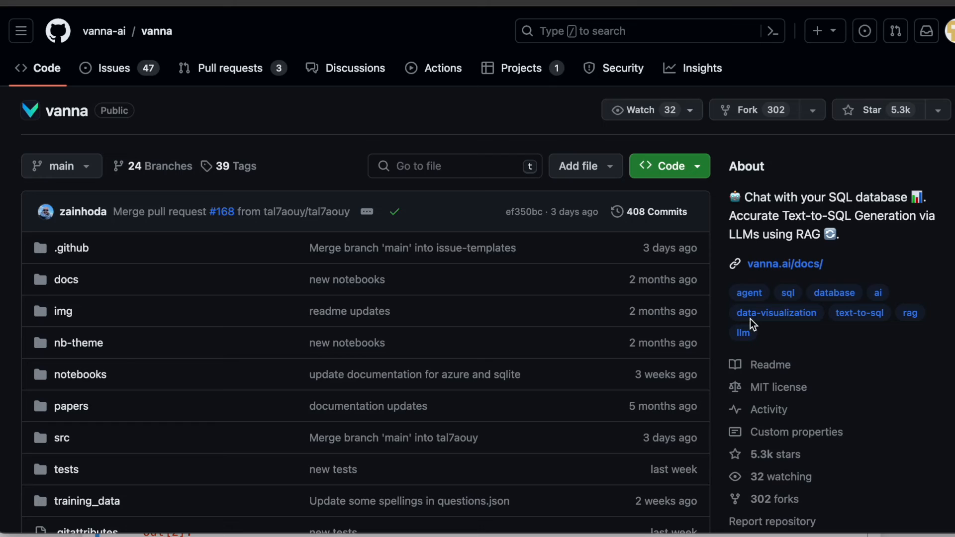
{"action": "mouse_move", "coordinate": [741, 321]}
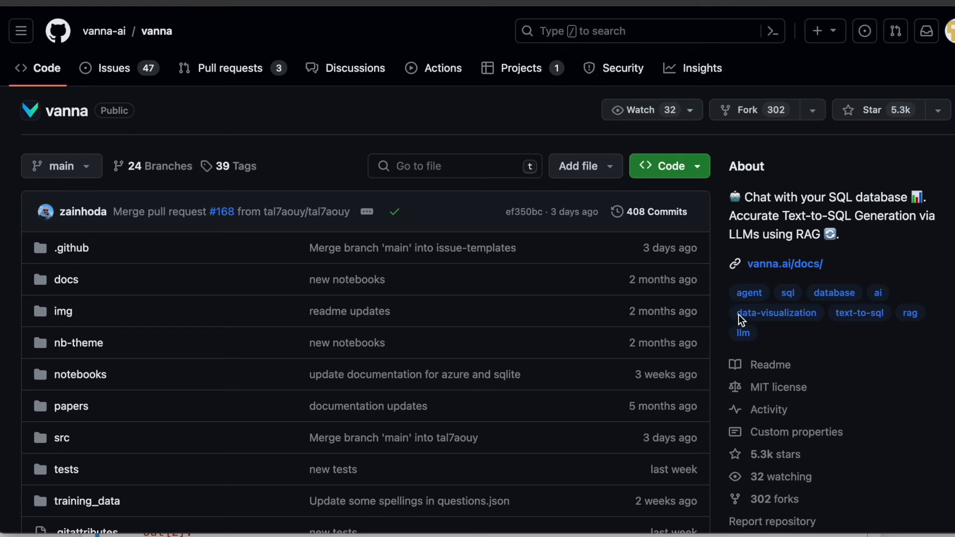
{"action": "mouse_move", "coordinate": [269, 48]}
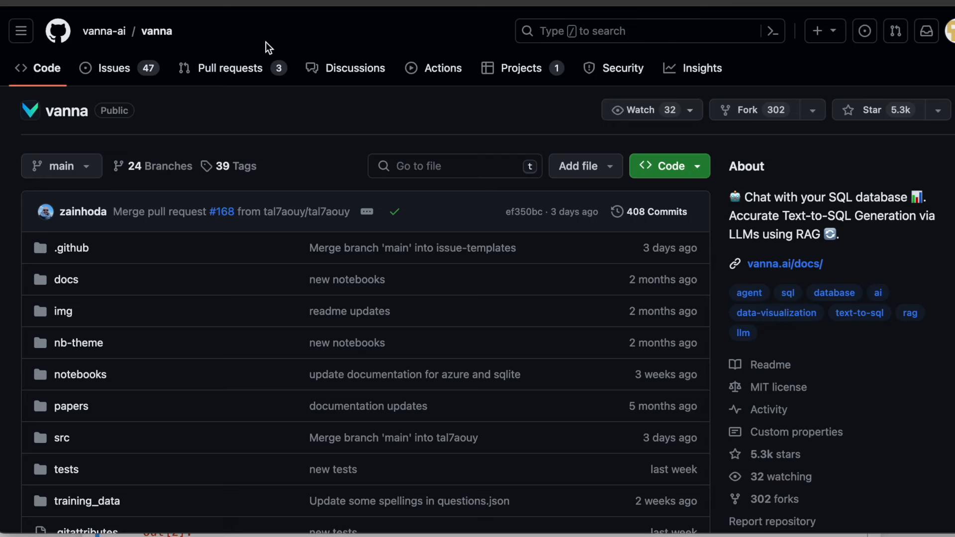
{"action": "mouse_move", "coordinate": [507, 114]}
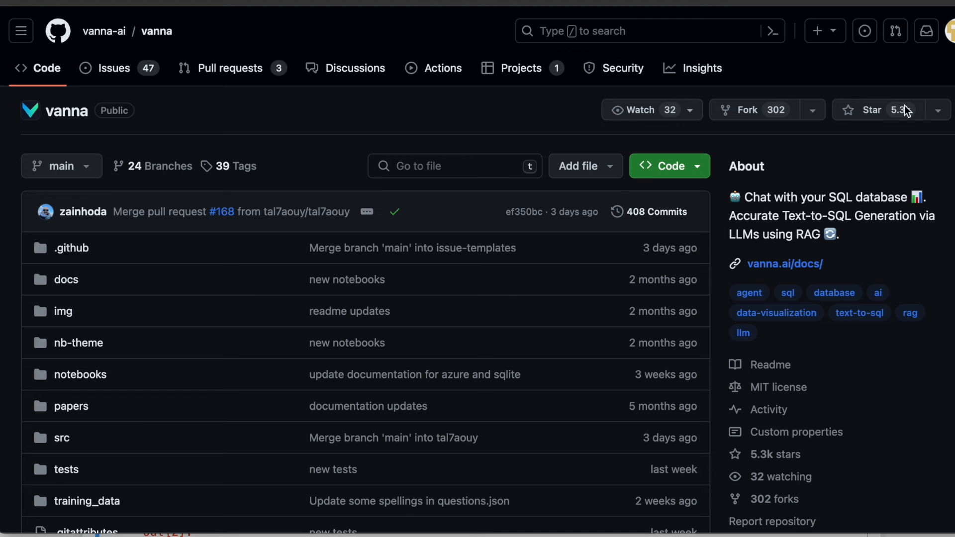
{"action": "mouse_move", "coordinate": [886, 115]}
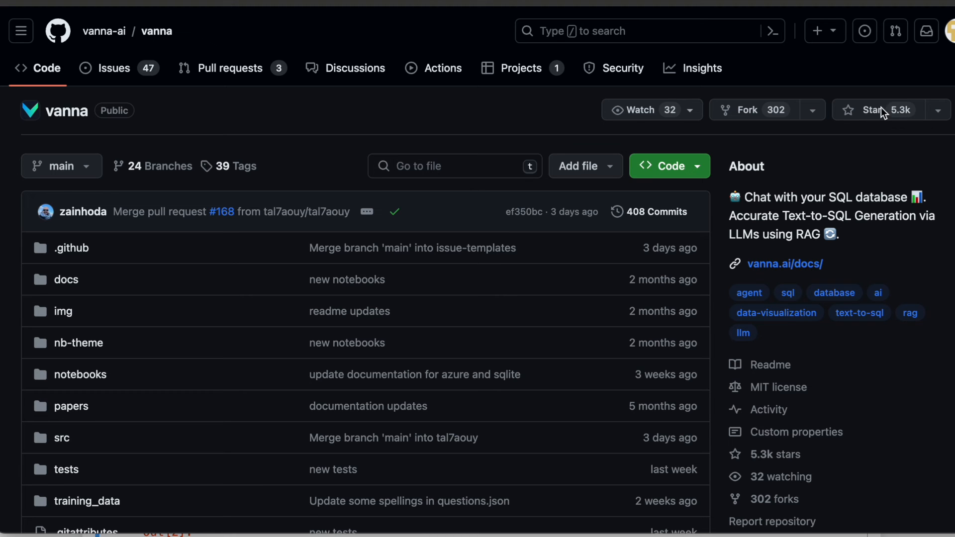
Scroll the vanna README down to the Train and Ask flowchart diagram
{"action": "scroll", "scroll_direction": "down", "scroll_amount": 3}
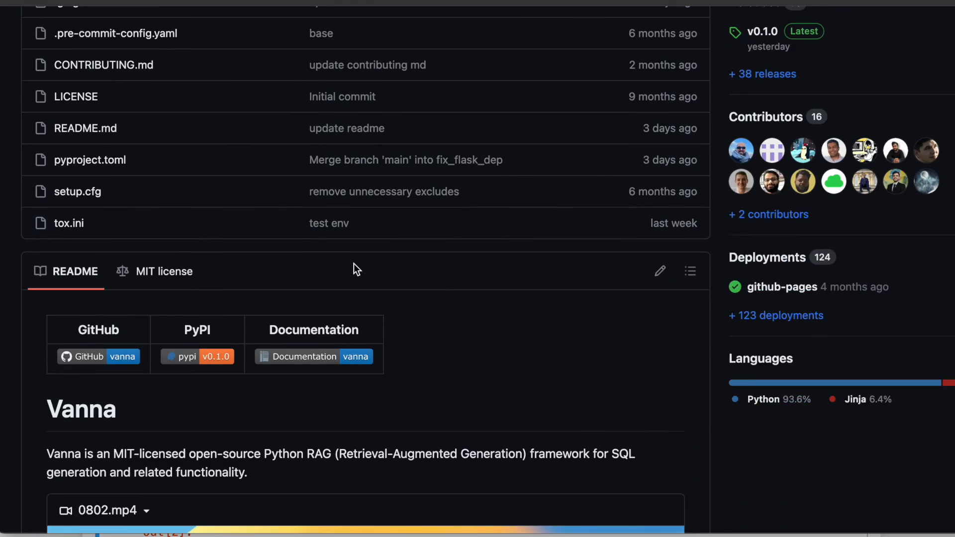
{"action": "scroll", "scroll_direction": "down", "scroll_amount": 3}
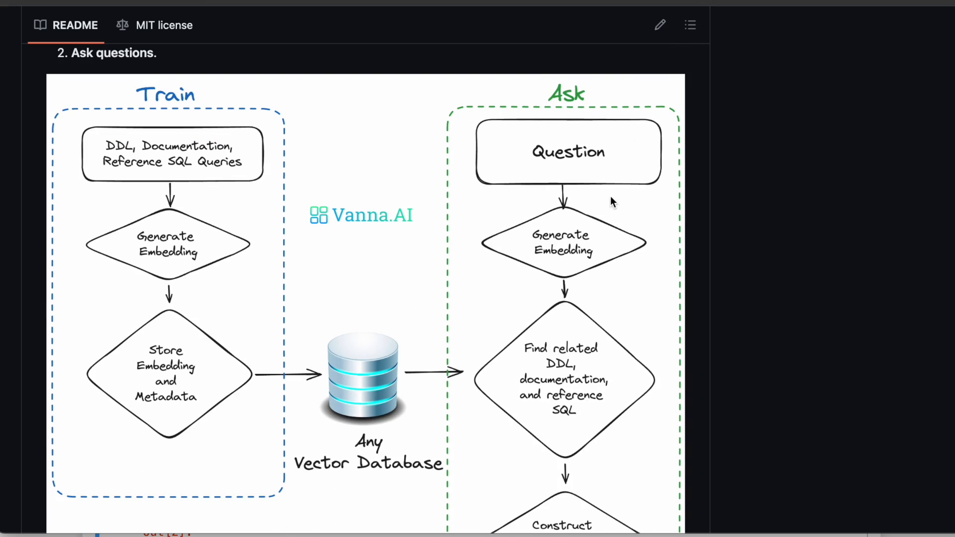
{"action": "mouse_move", "coordinate": [617, 203]}
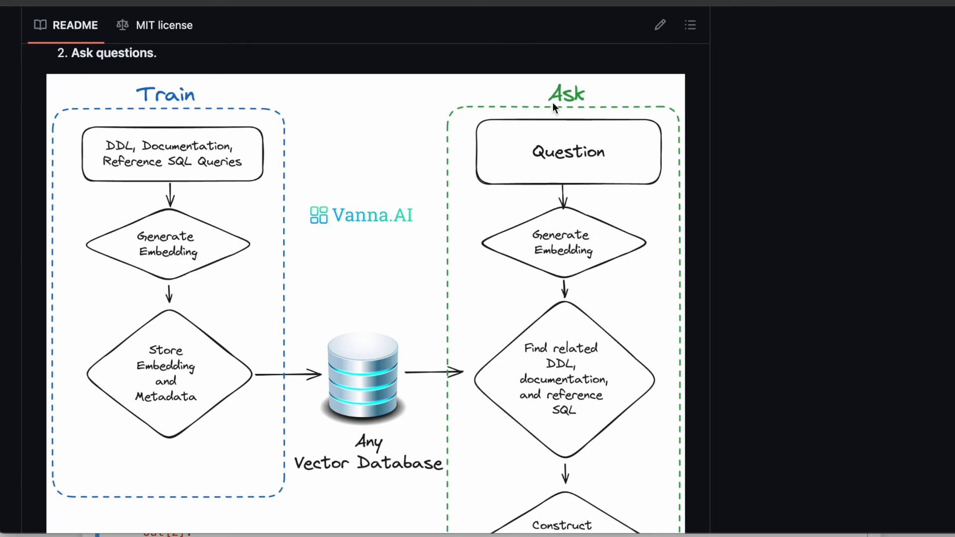
{"action": "mouse_move", "coordinate": [196, 161]}
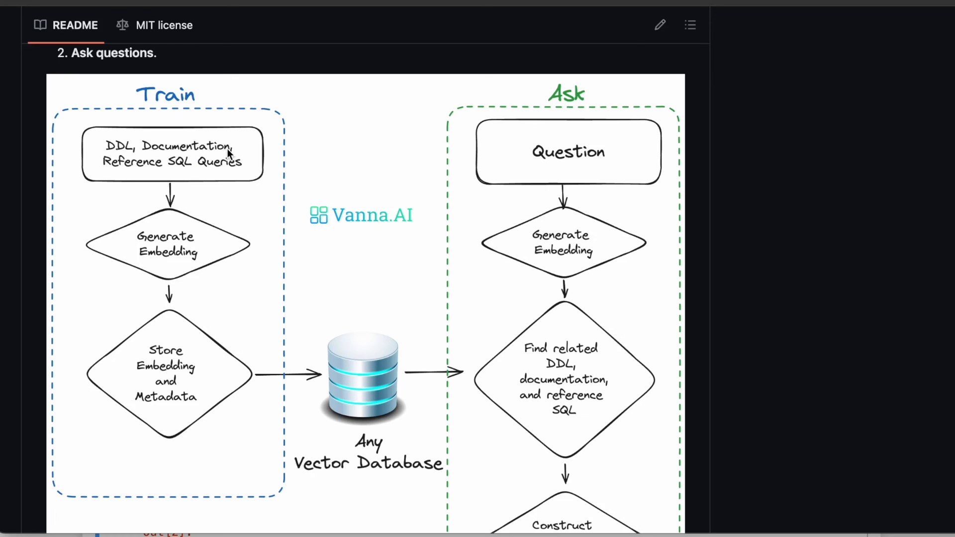
{"action": "mouse_move", "coordinate": [195, 198]}
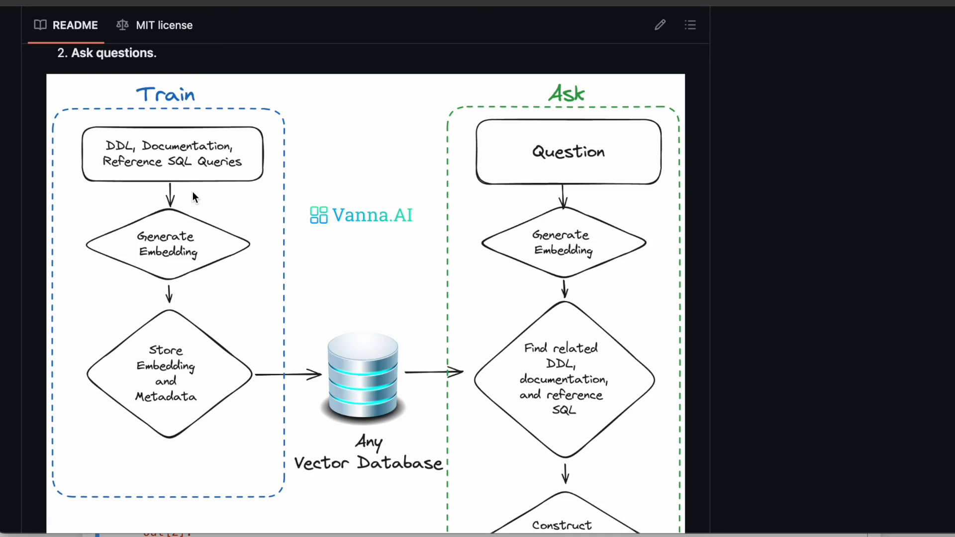
{"action": "mouse_move", "coordinate": [201, 139]}
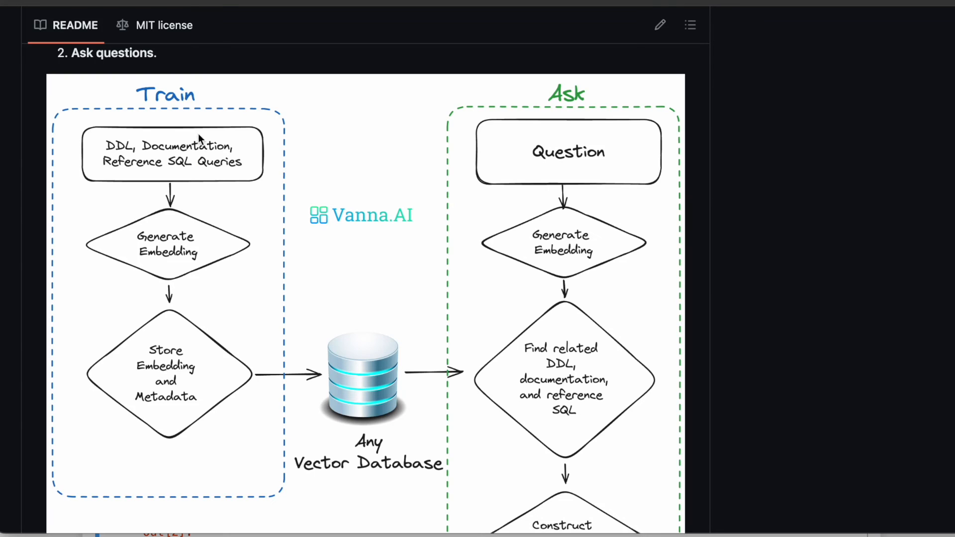
{"action": "mouse_move", "coordinate": [164, 177]}
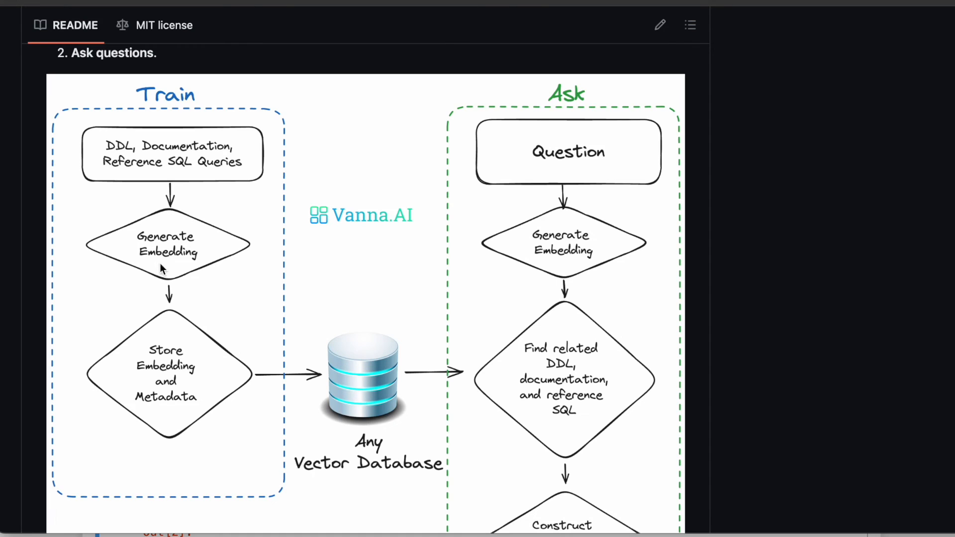
{"action": "mouse_move", "coordinate": [177, 414]}
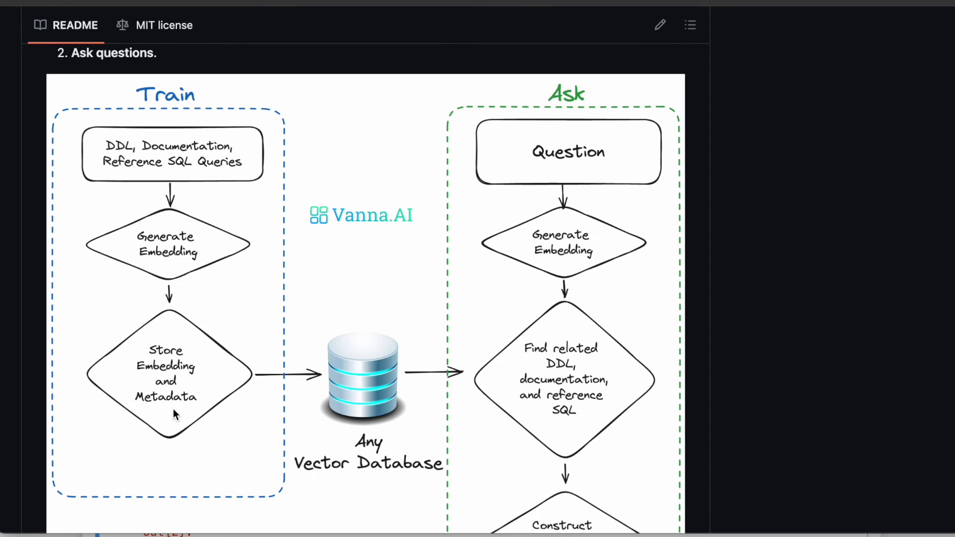
{"action": "mouse_move", "coordinate": [168, 307]}
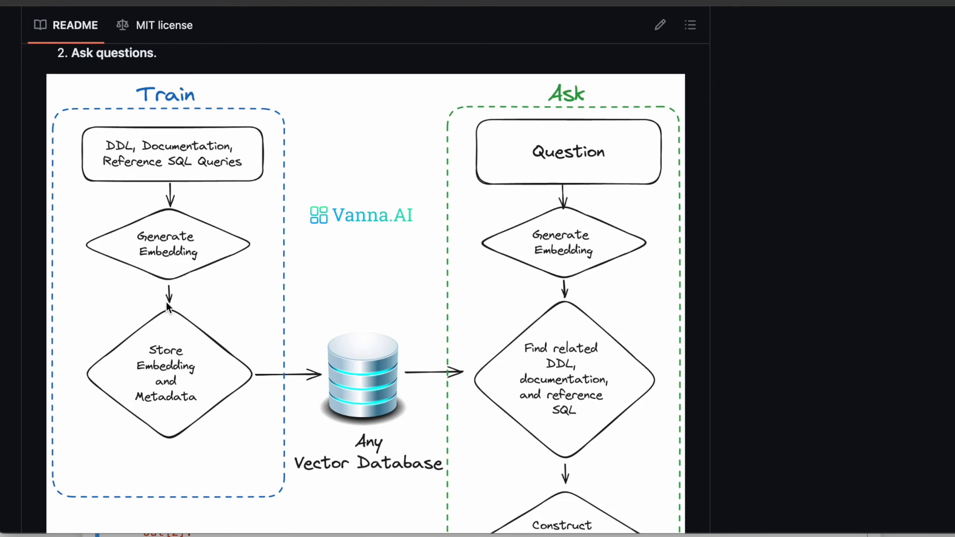
{"action": "mouse_move", "coordinate": [177, 141]}
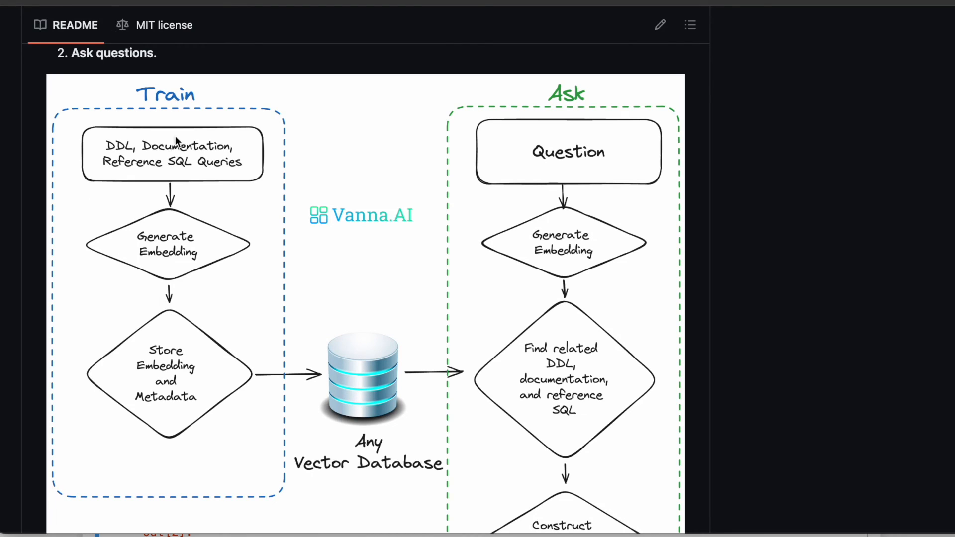
{"action": "mouse_move", "coordinate": [190, 331]}
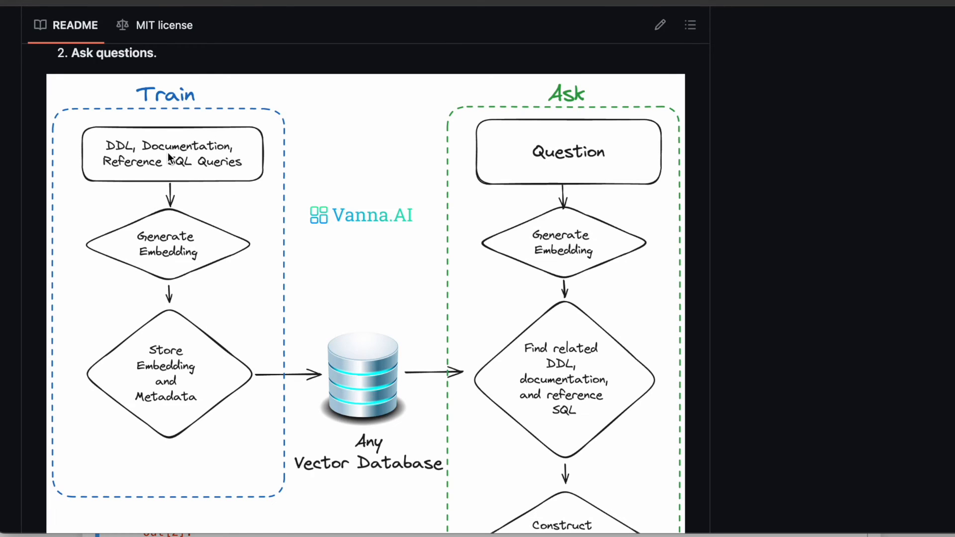
{"action": "mouse_move", "coordinate": [644, 166]}
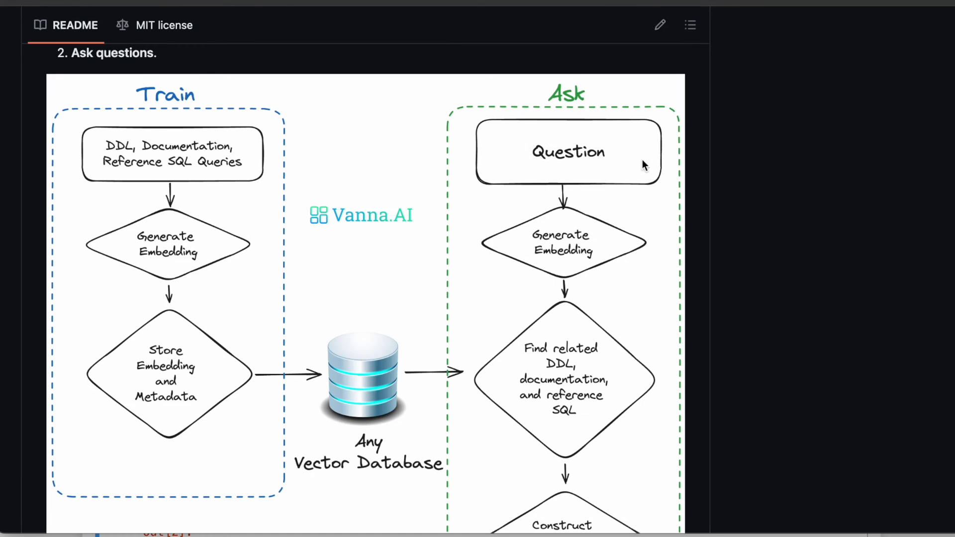
{"action": "mouse_move", "coordinate": [561, 239]}
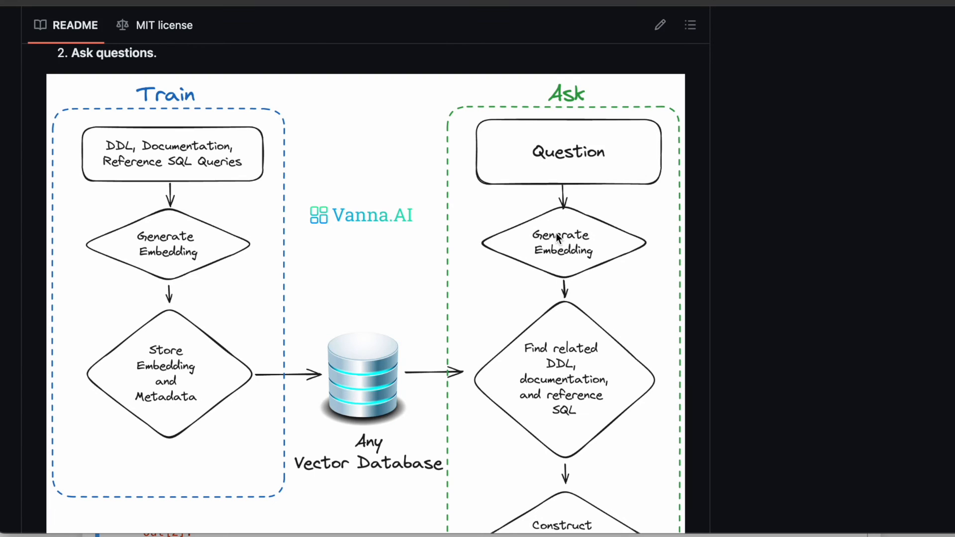
{"action": "mouse_move", "coordinate": [598, 280]}
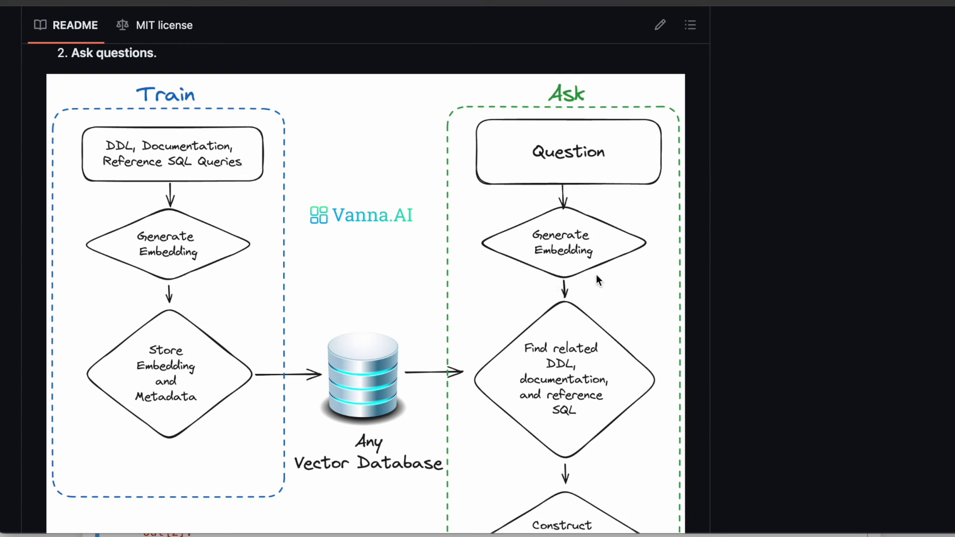
{"action": "mouse_move", "coordinate": [542, 263]}
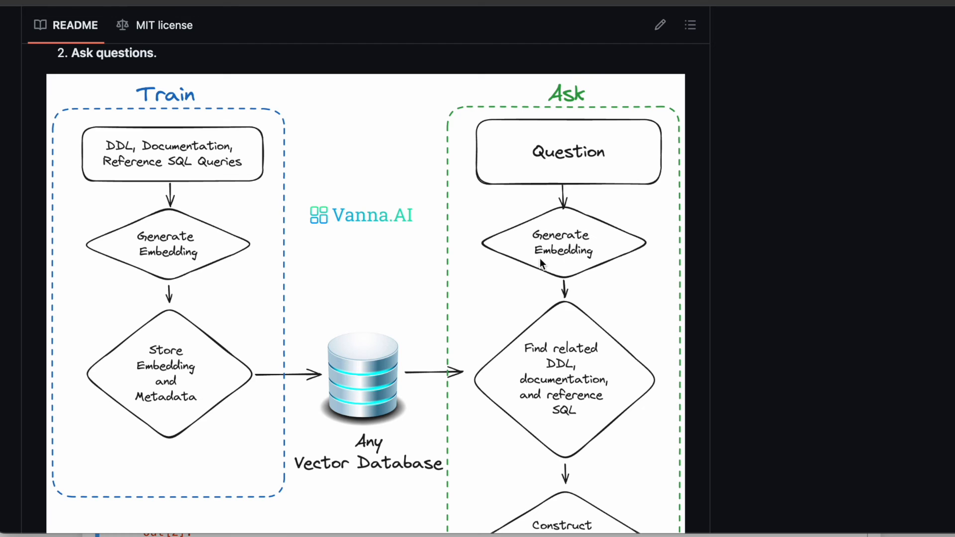
{"action": "mouse_move", "coordinate": [221, 353]}
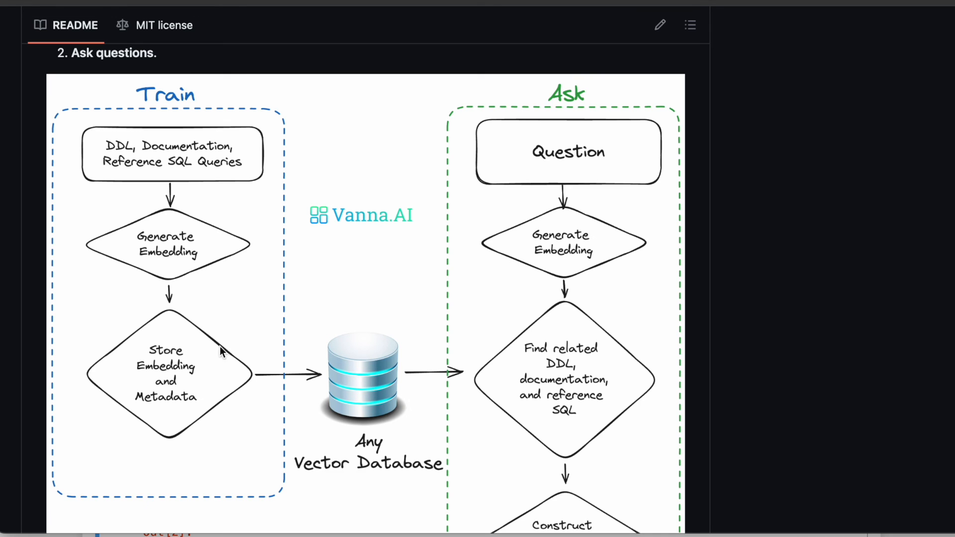
{"action": "mouse_move", "coordinate": [183, 396]}
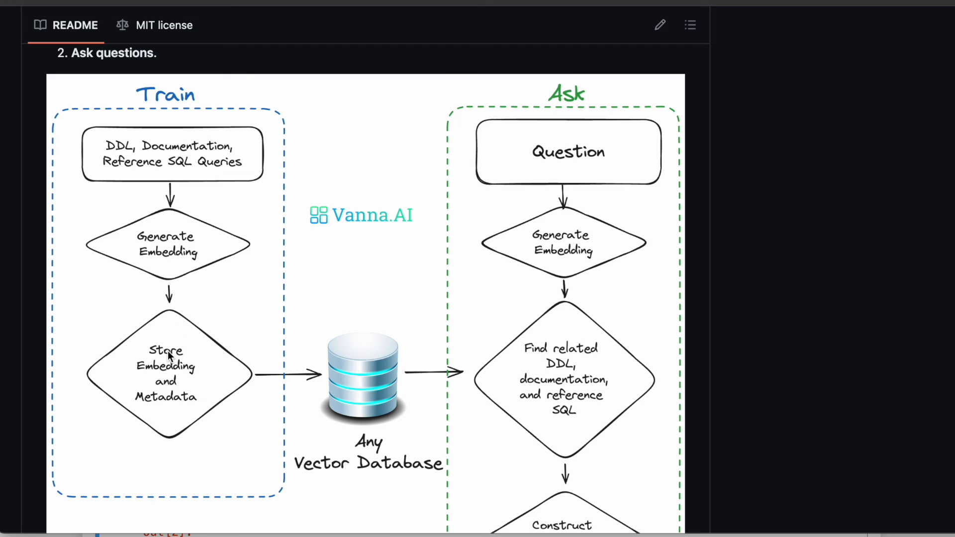
{"action": "mouse_move", "coordinate": [545, 251]}
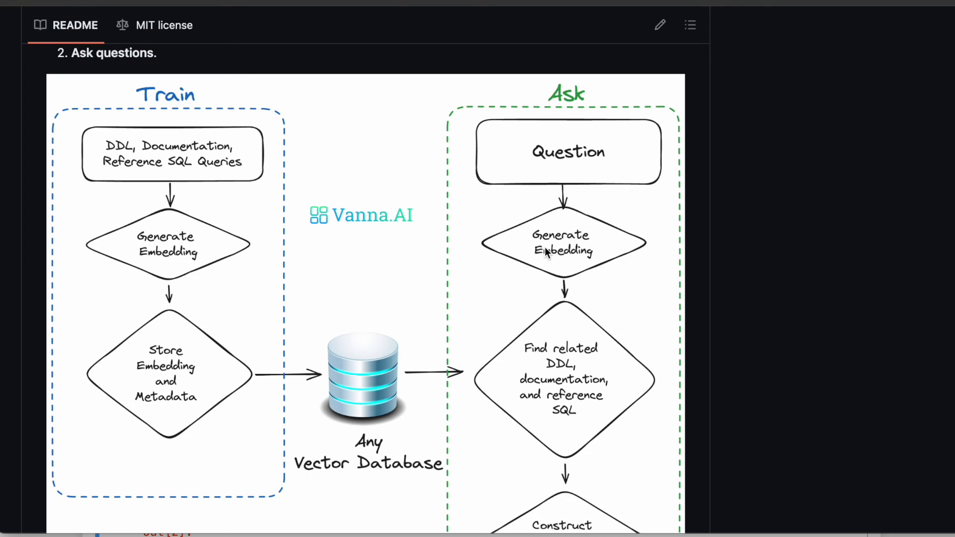
{"action": "mouse_move", "coordinate": [510, 345]}
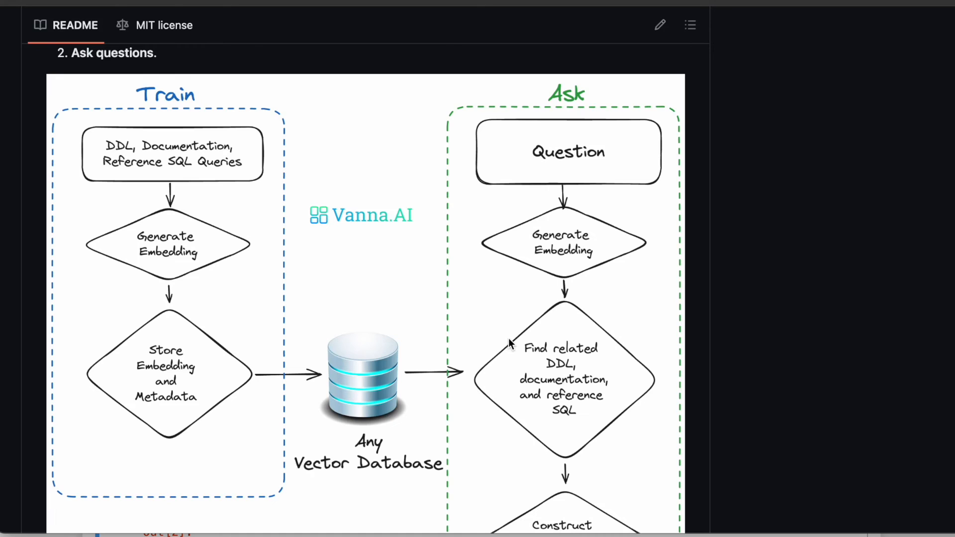
{"action": "mouse_move", "coordinate": [542, 280]}
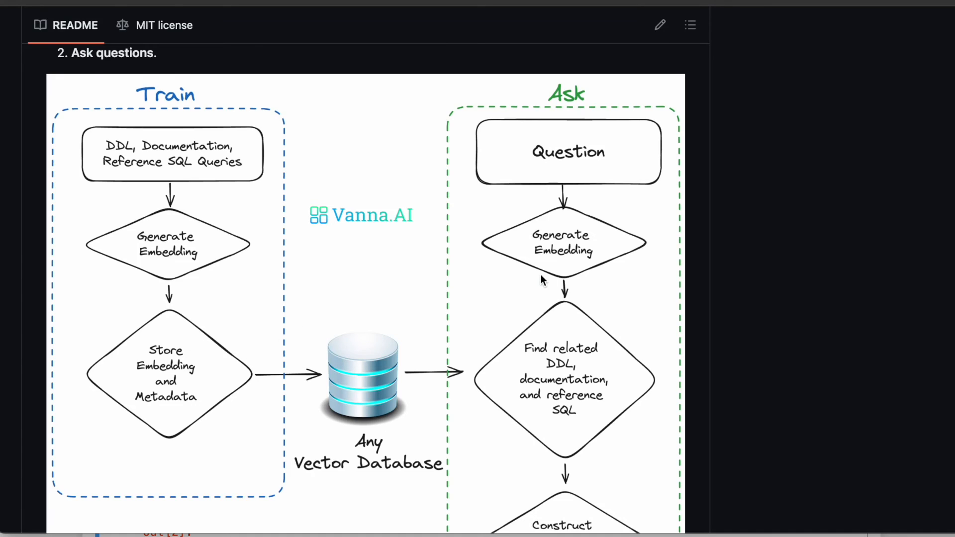
Follow the Ask path of the diagram down through prompting the LLM to the SQL output box
{"action": "scroll", "scroll_direction": "down", "scroll_amount": 3}
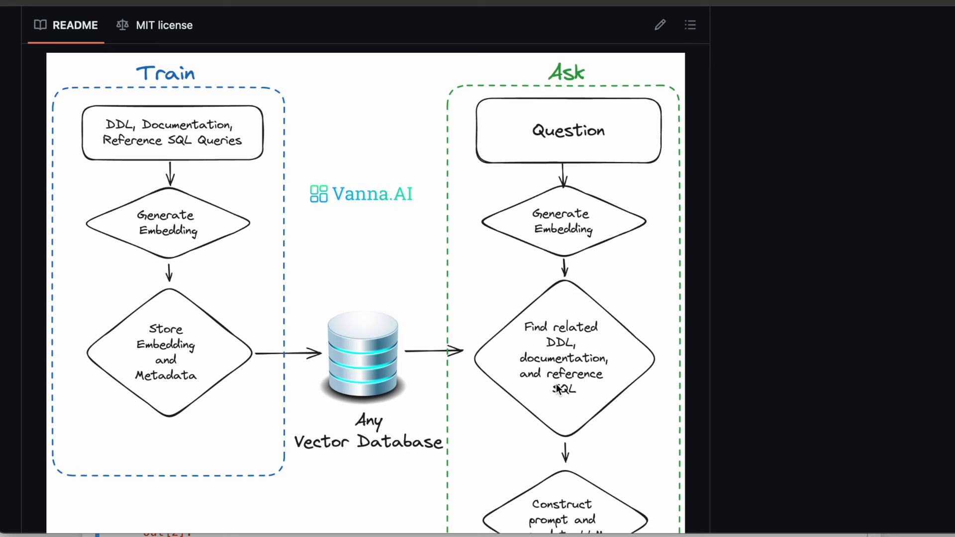
{"action": "scroll", "scroll_direction": "down", "scroll_amount": 3}
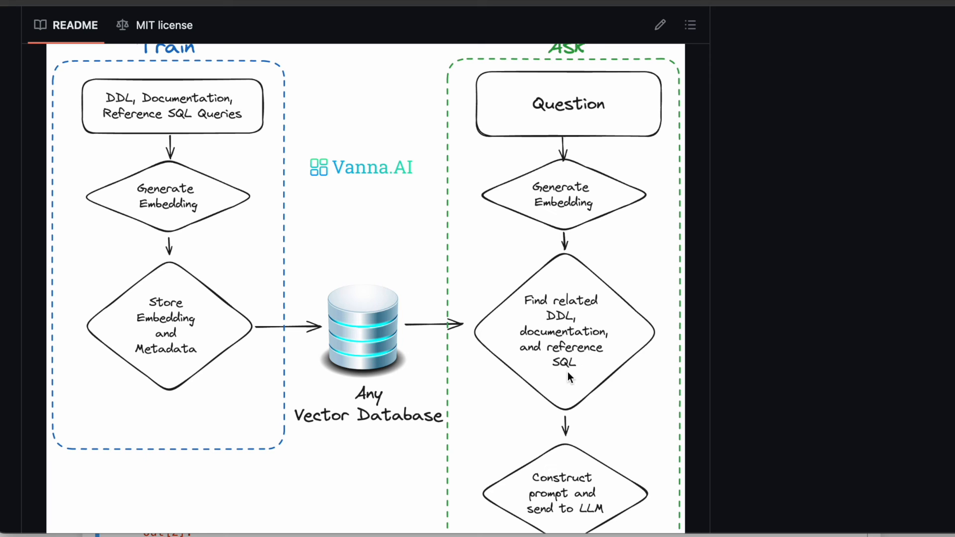
{"action": "scroll", "scroll_direction": "down", "scroll_amount": 3}
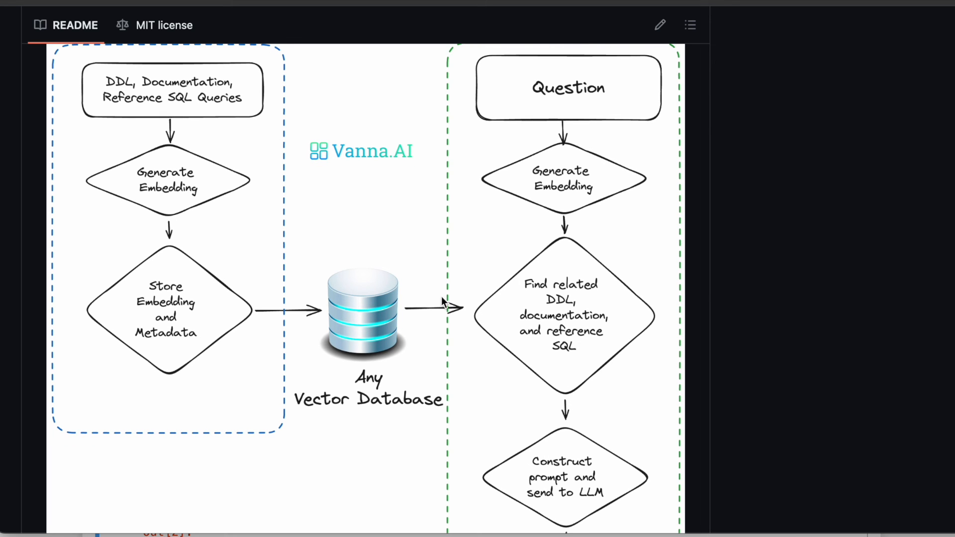
{"action": "mouse_move", "coordinate": [376, 321]}
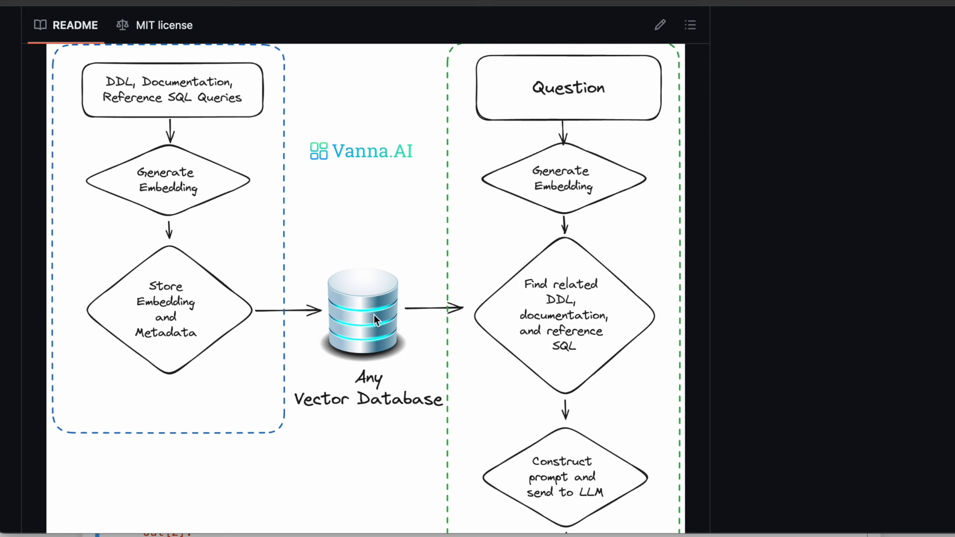
{"action": "scroll", "scroll_direction": "down", "scroll_amount": 3}
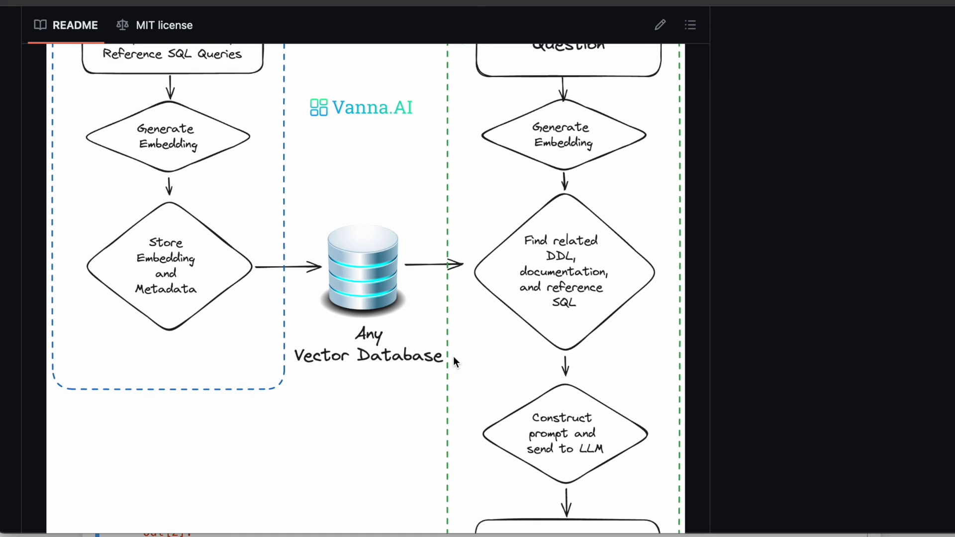
{"action": "scroll", "scroll_direction": "down", "scroll_amount": 3}
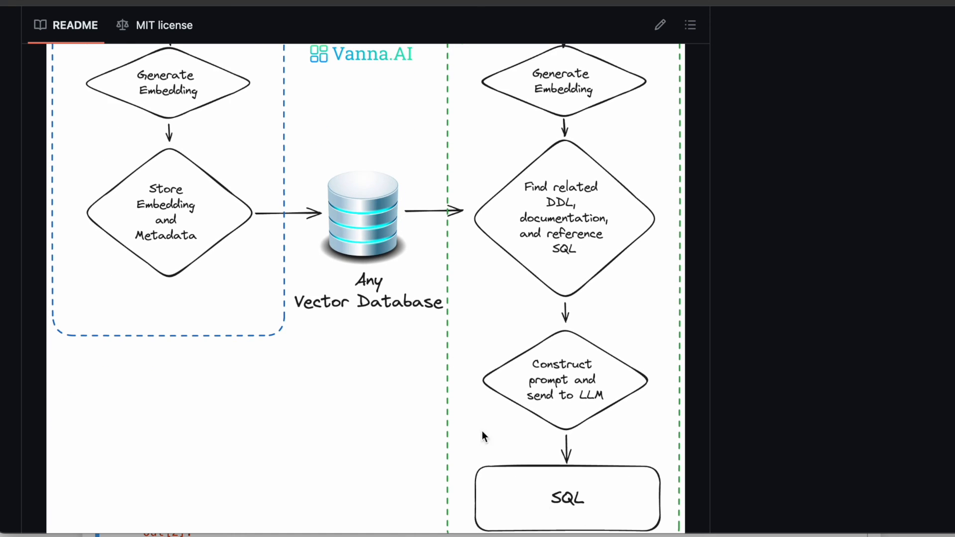
Move the README view to the RAG overview illustration and its two-step summary
{"action": "scroll", "scroll_direction": "down", "scroll_amount": 3}
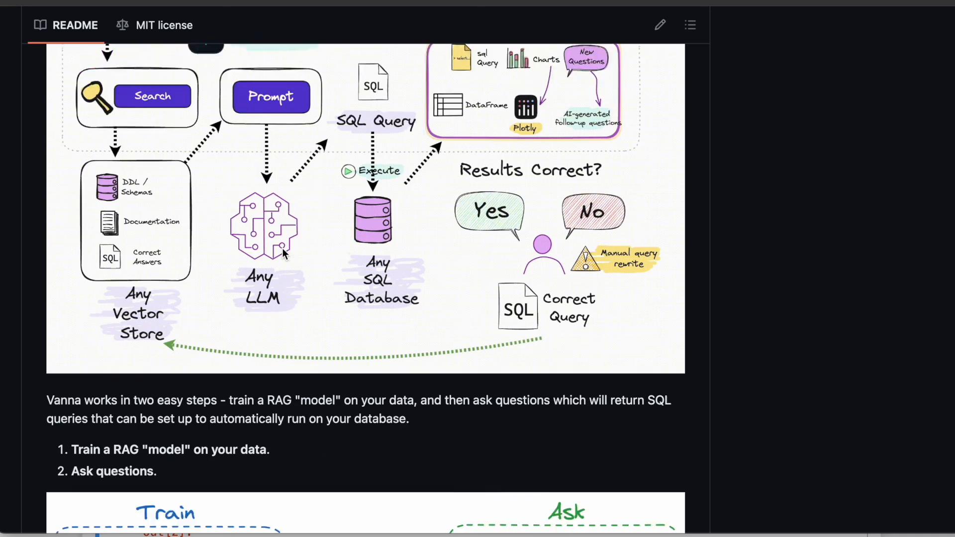
{"action": "scroll", "scroll_direction": "down", "scroll_amount": 3}
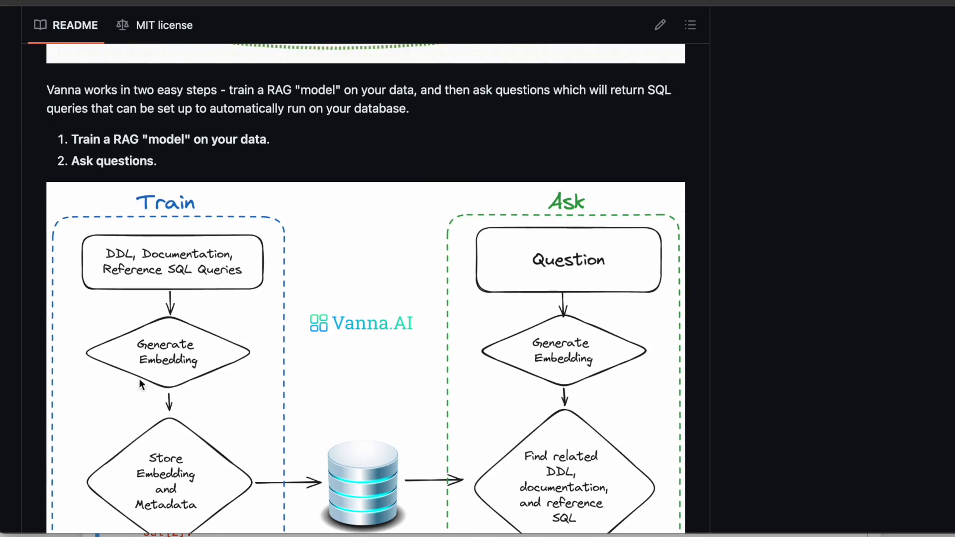
{"action": "mouse_move", "coordinate": [106, 254]}
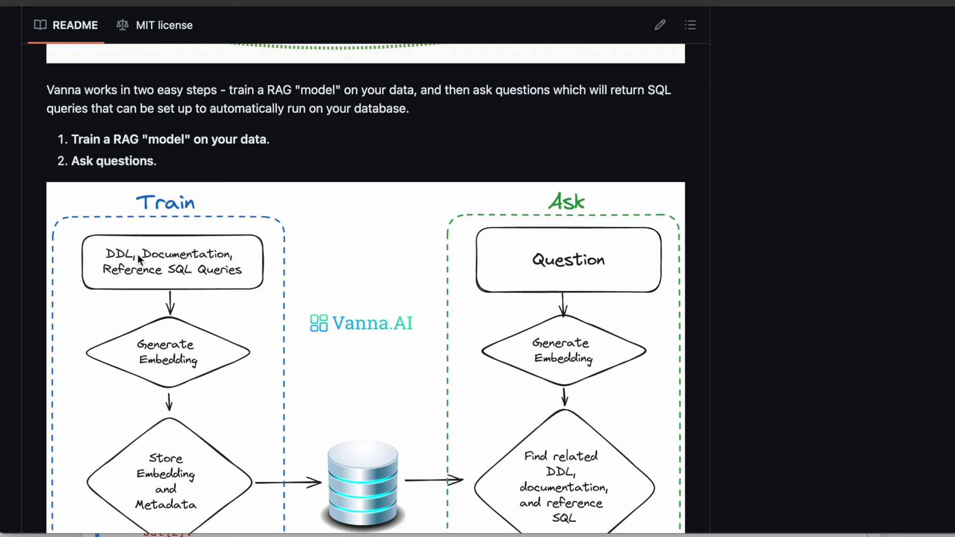
{"action": "mouse_move", "coordinate": [252, 279]}
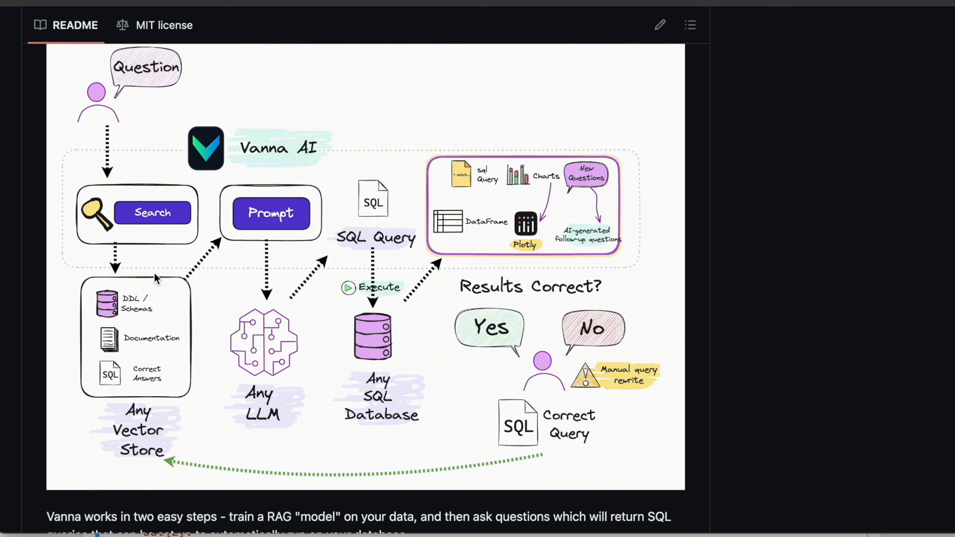
{"action": "mouse_move", "coordinate": [137, 120]}
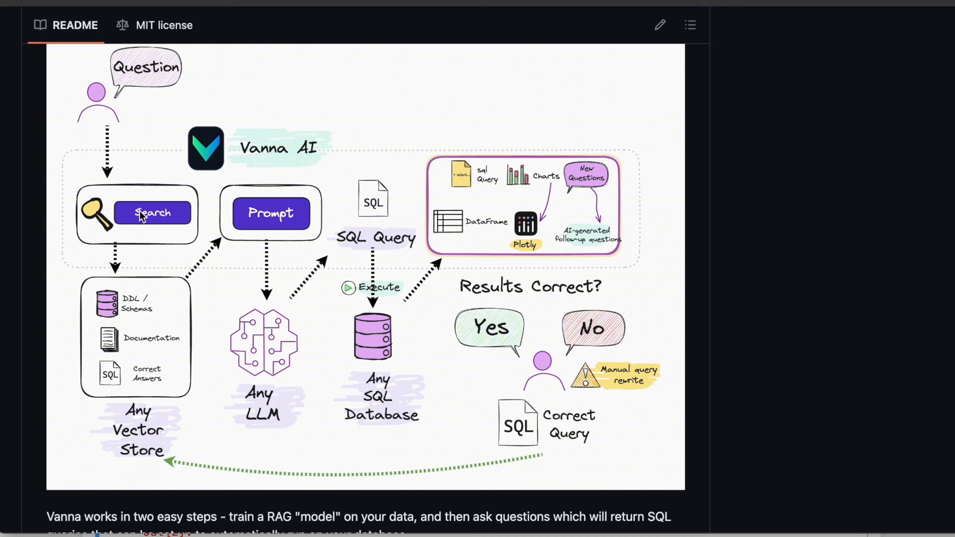
{"action": "mouse_move", "coordinate": [169, 308]}
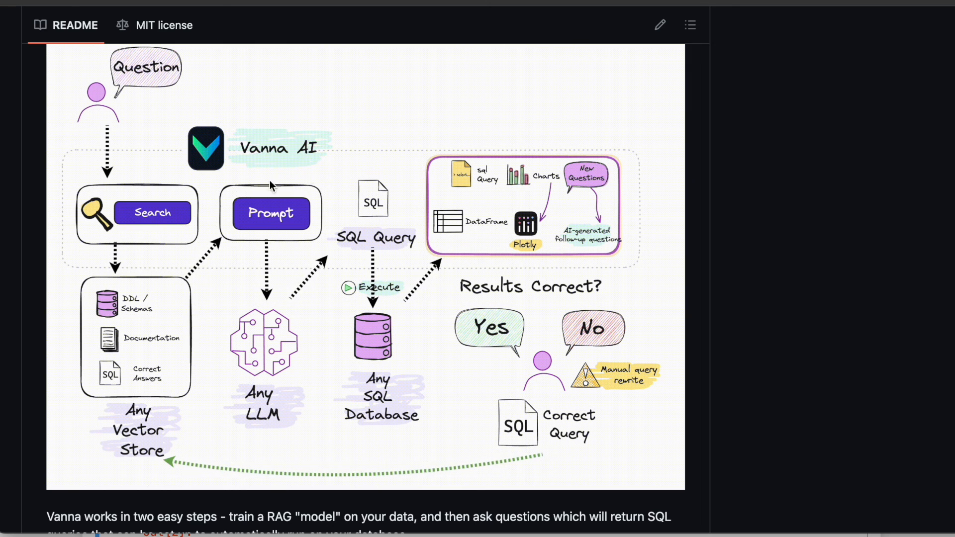
{"action": "mouse_move", "coordinate": [275, 198]}
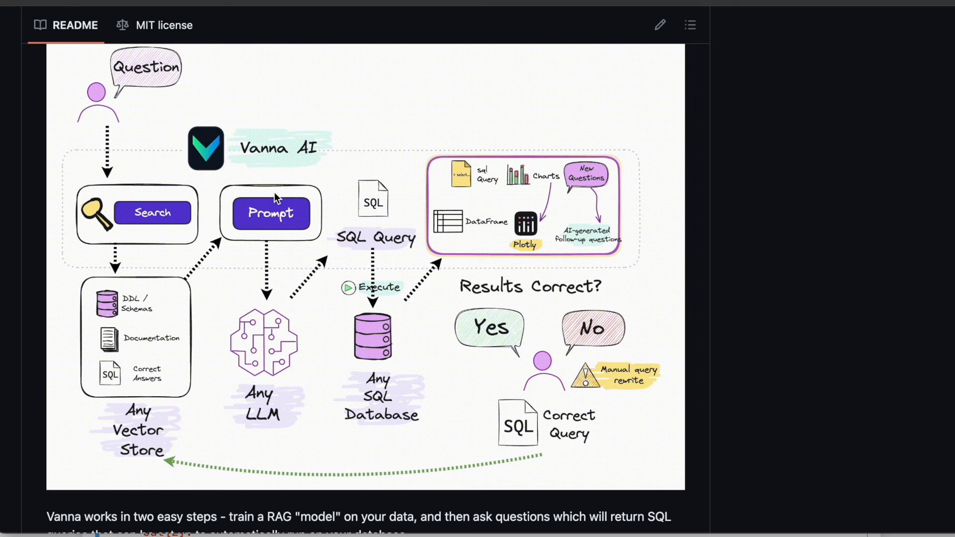
{"action": "mouse_move", "coordinate": [302, 190]}
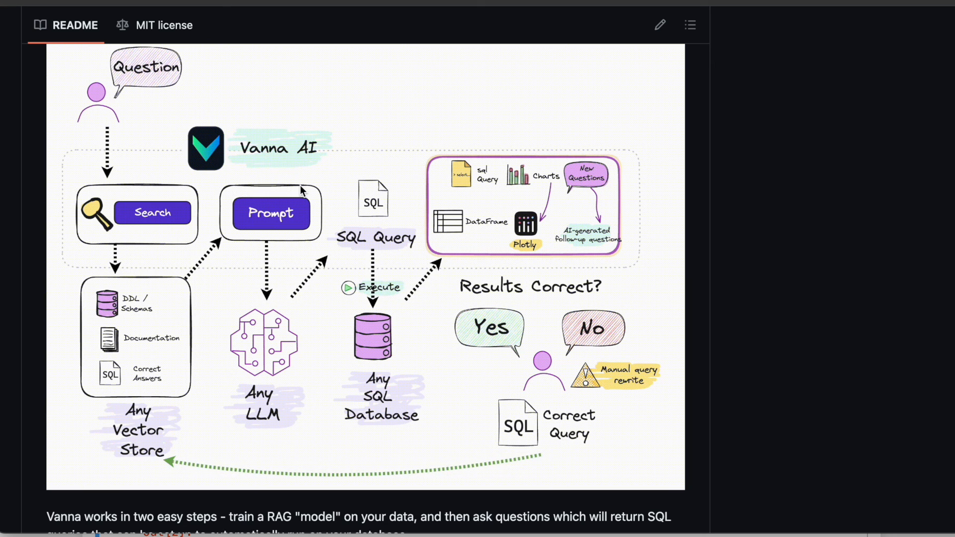
{"action": "mouse_move", "coordinate": [254, 204]}
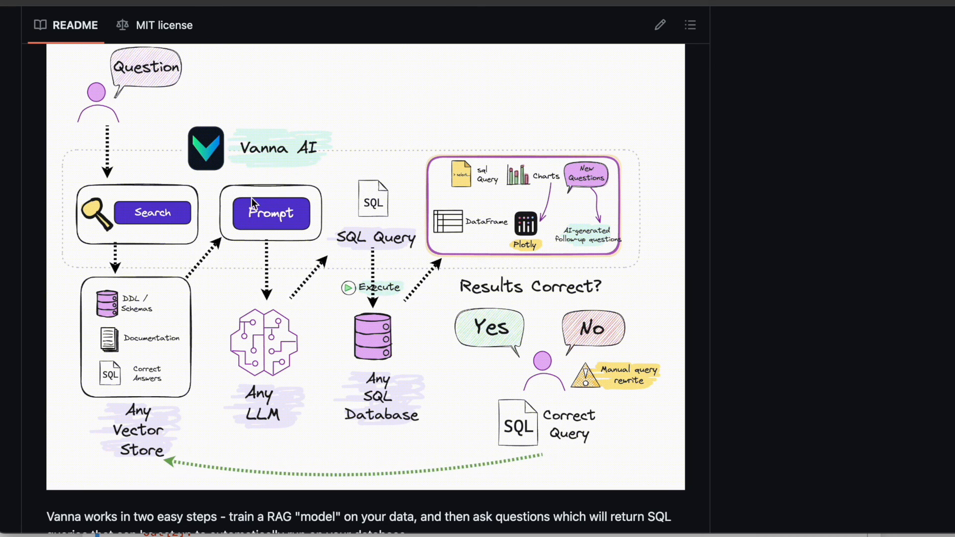
{"action": "mouse_move", "coordinate": [169, 306]}
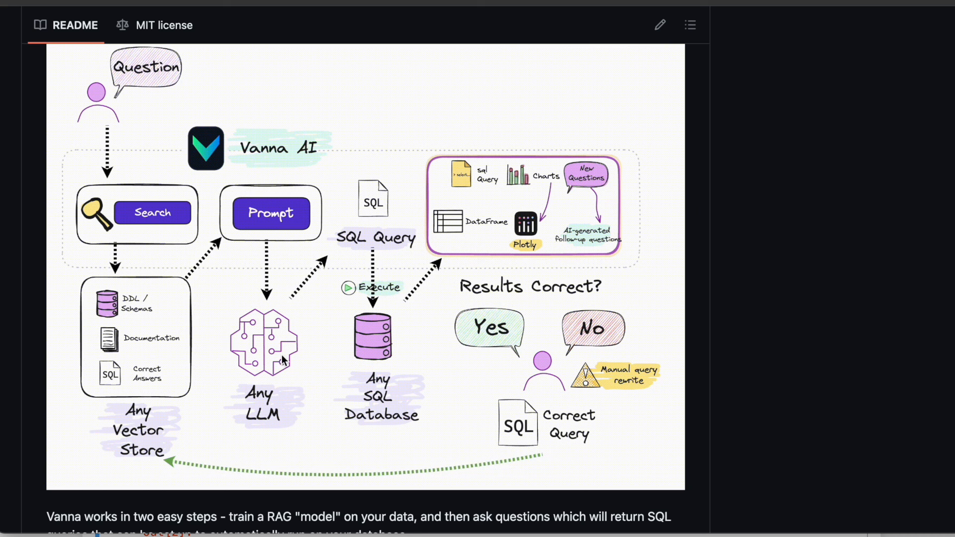
{"action": "mouse_move", "coordinate": [287, 332]}
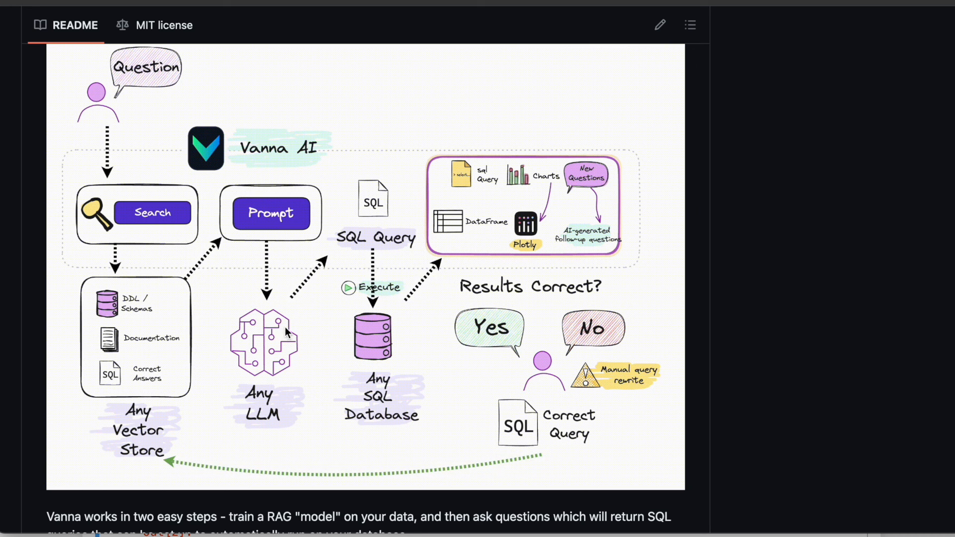
{"action": "mouse_move", "coordinate": [383, 334]}
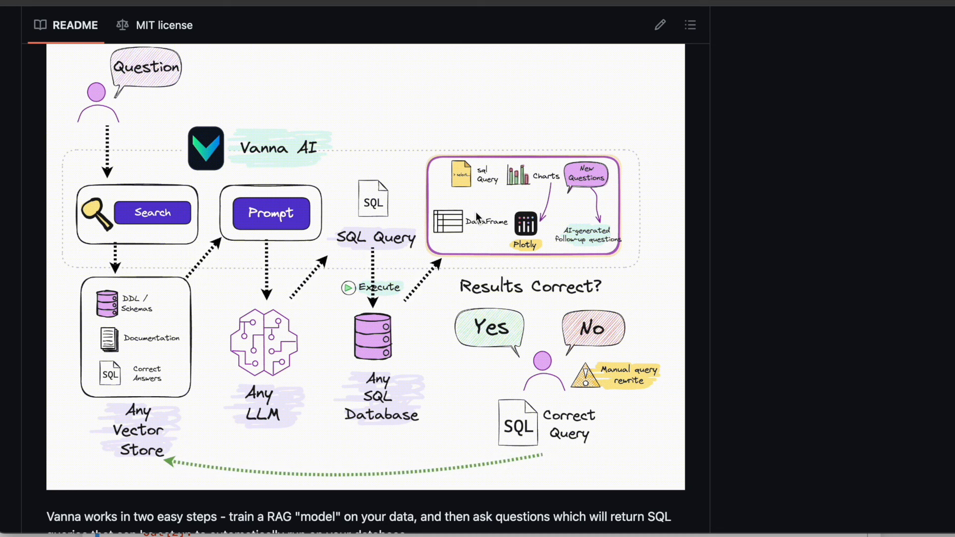
{"action": "mouse_move", "coordinate": [487, 187]}
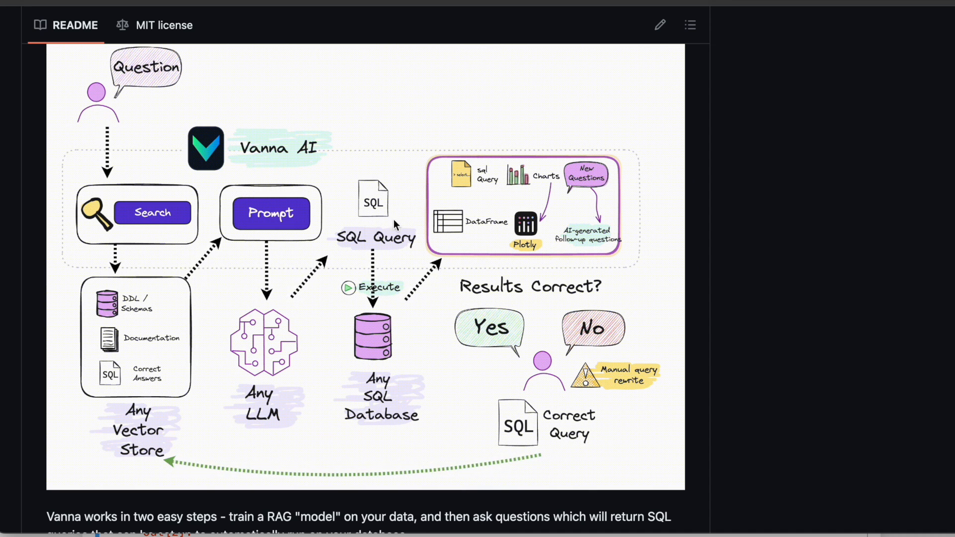
{"action": "mouse_move", "coordinate": [393, 188]}
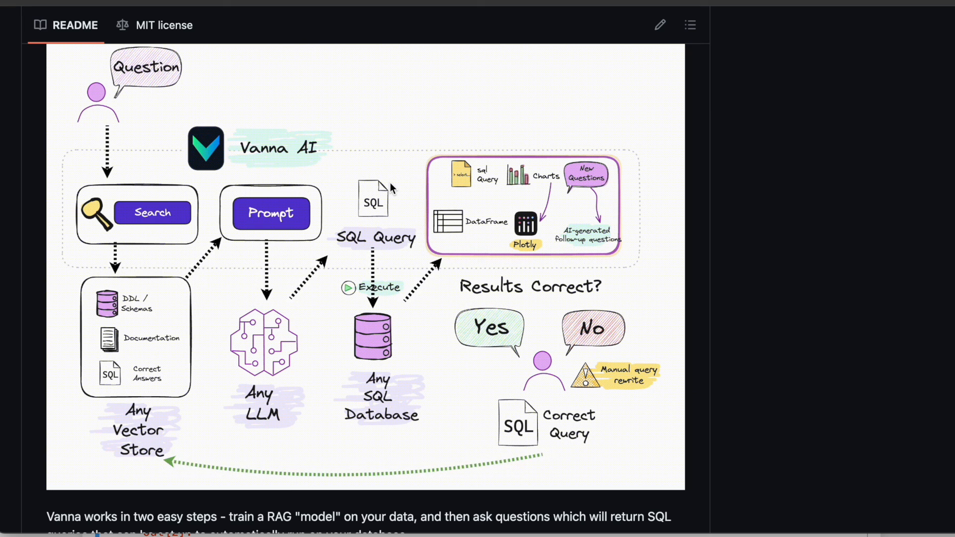
{"action": "mouse_move", "coordinate": [518, 321]}
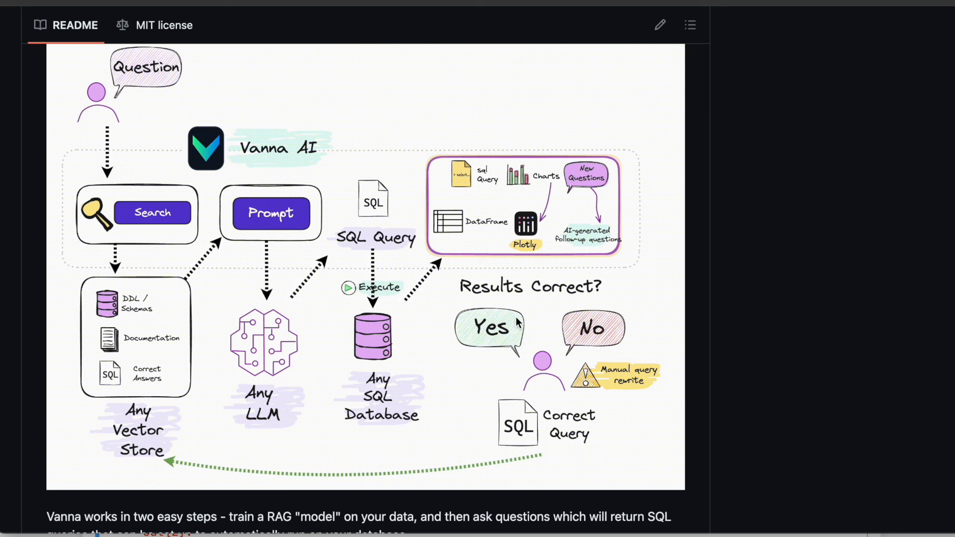
{"action": "mouse_move", "coordinate": [477, 329]}
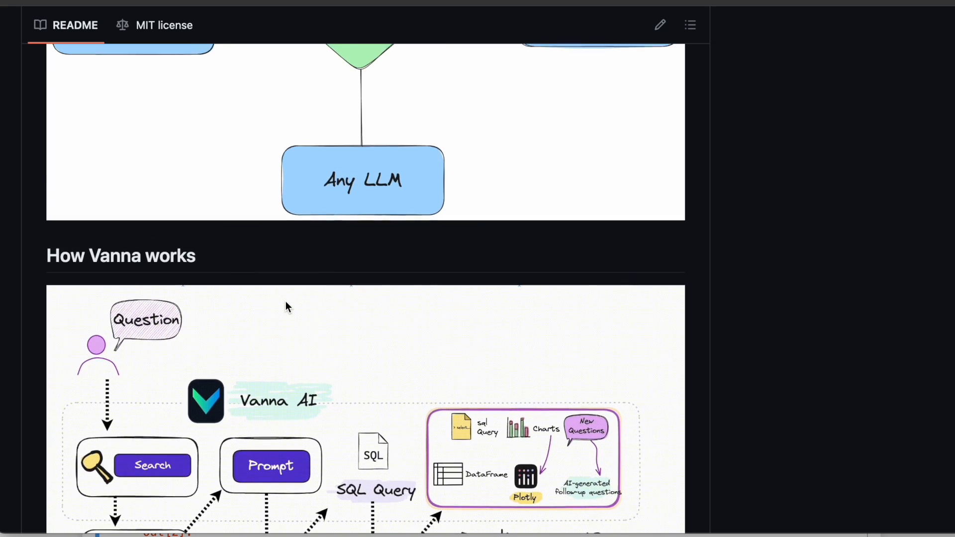
Scroll up to the 'Use AI to Interact With Your Database' diagram centred on Vanna.AI
{"action": "scroll", "scroll_direction": "up", "scroll_amount": 3}
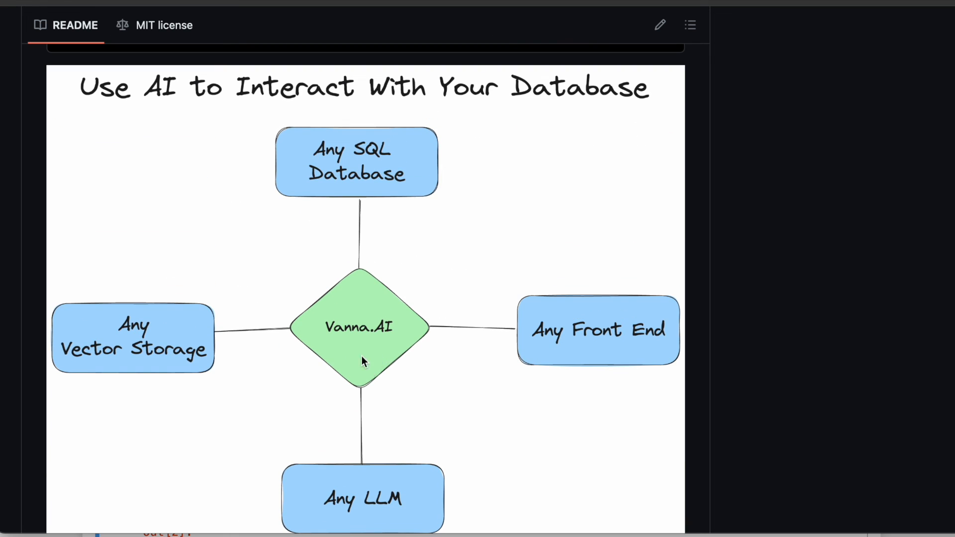
{"action": "mouse_move", "coordinate": [374, 312]}
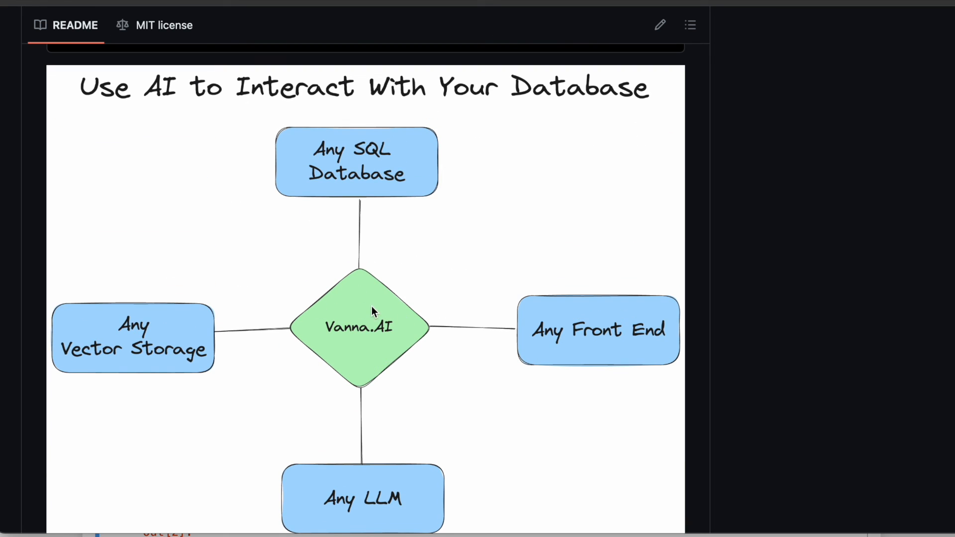
{"action": "mouse_move", "coordinate": [290, 151]}
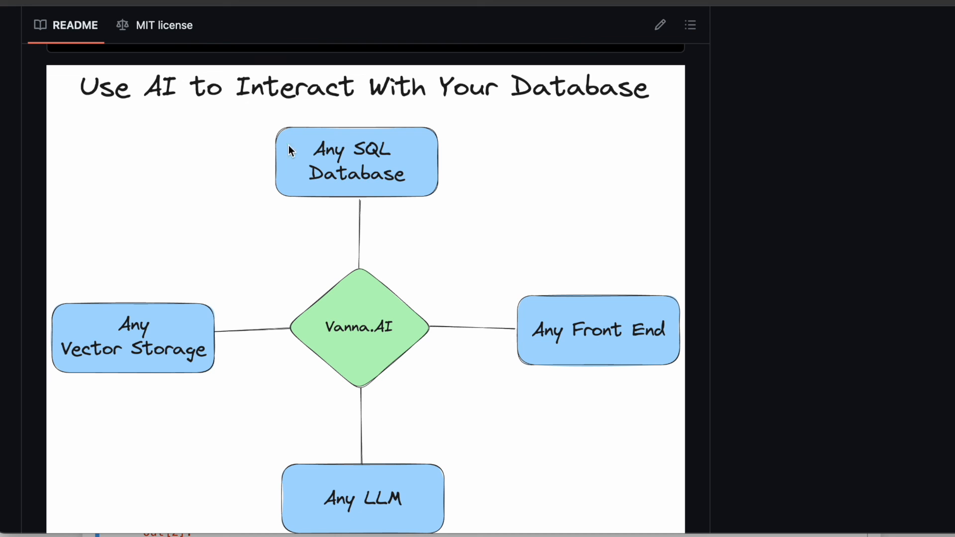
{"action": "mouse_move", "coordinate": [131, 339]}
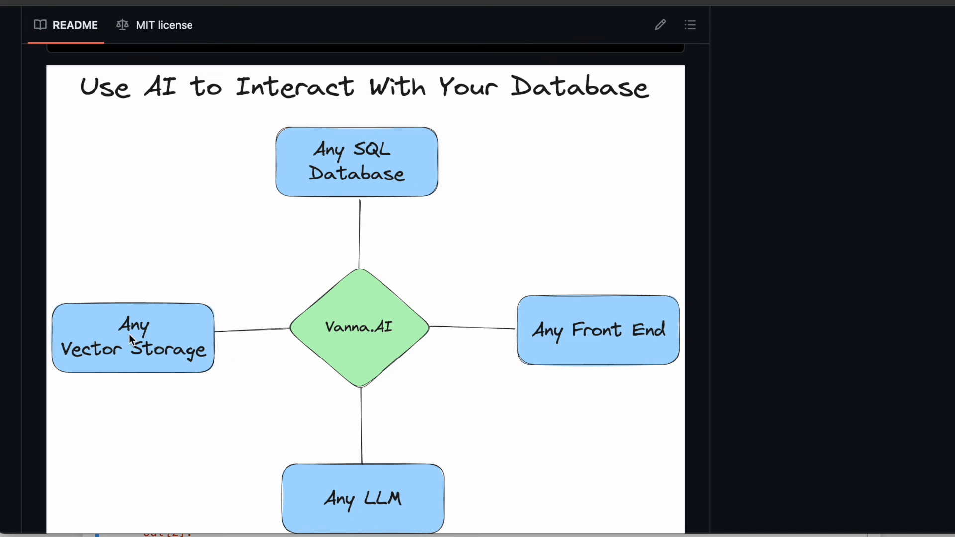
{"action": "mouse_move", "coordinate": [211, 384]}
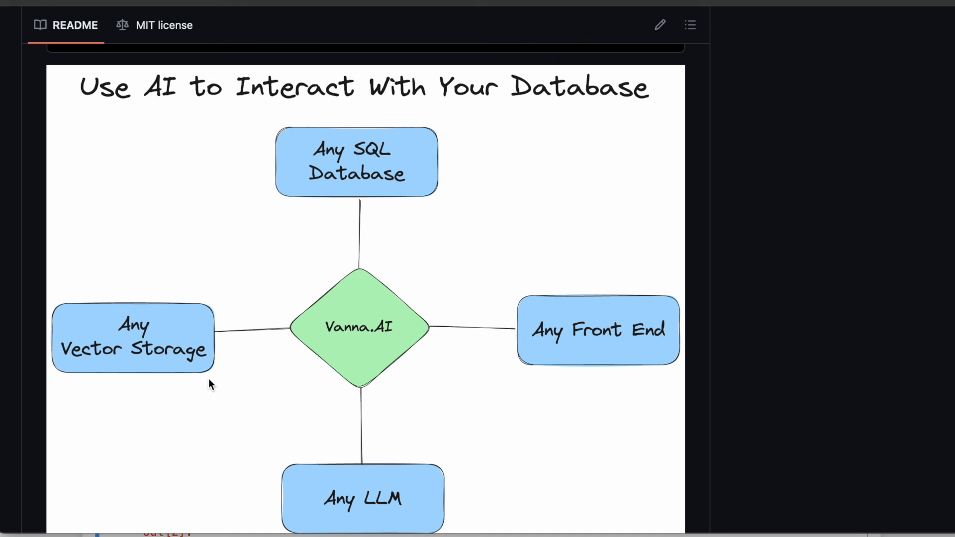
{"action": "mouse_move", "coordinate": [108, 314]}
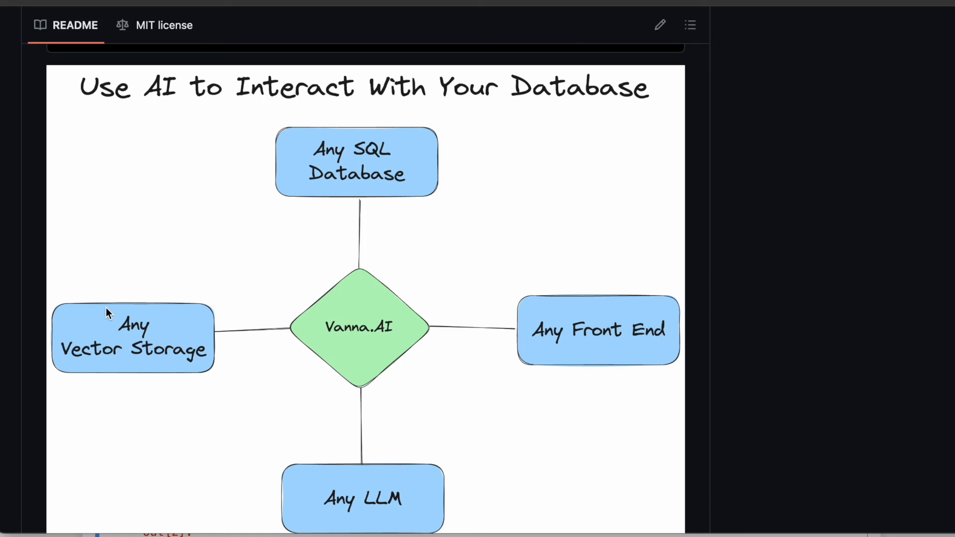
{"action": "mouse_move", "coordinate": [224, 428]}
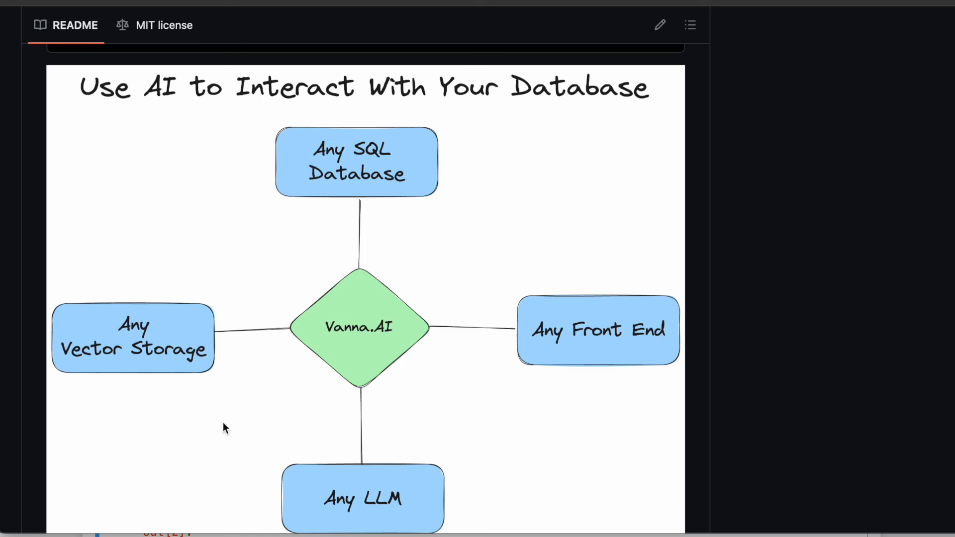
{"action": "mouse_move", "coordinate": [298, 479]}
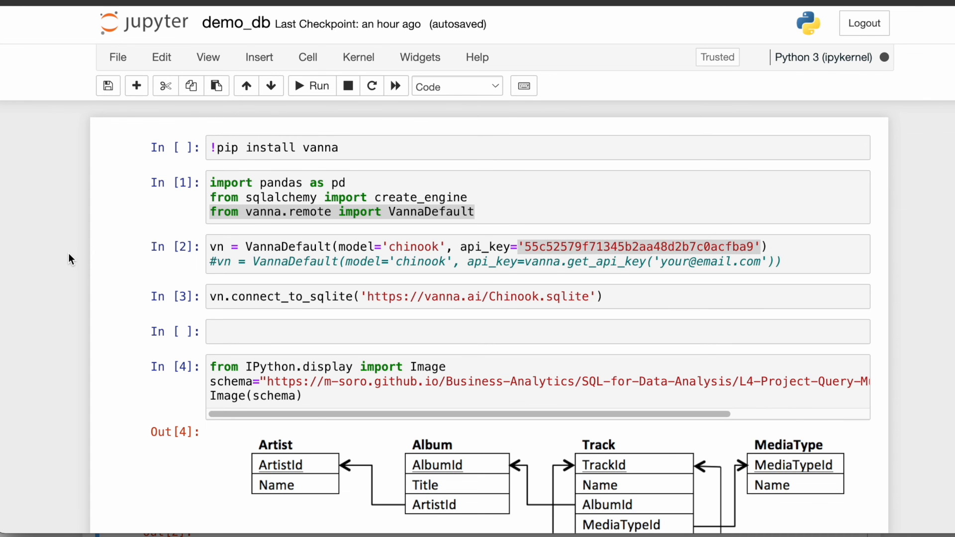
{"action": "scroll", "scroll_direction": "down", "scroll_amount": 3}
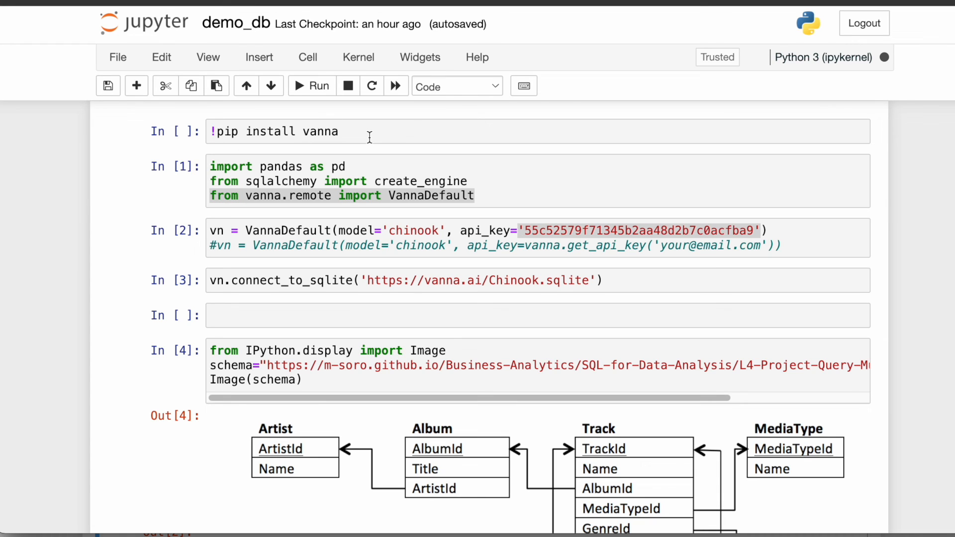
{"action": "mouse_move", "coordinate": [137, 238]}
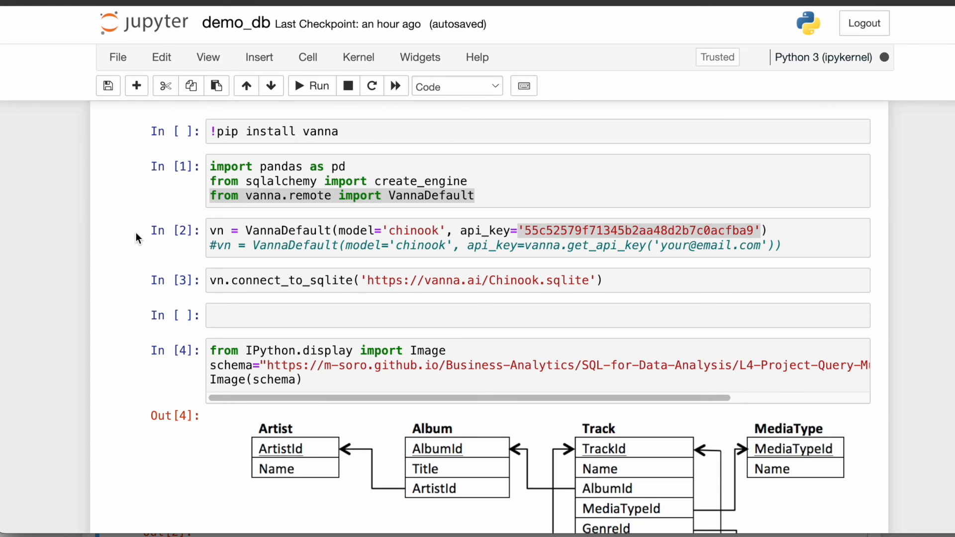
{"action": "scroll", "scroll_direction": "down", "scroll_amount": 3}
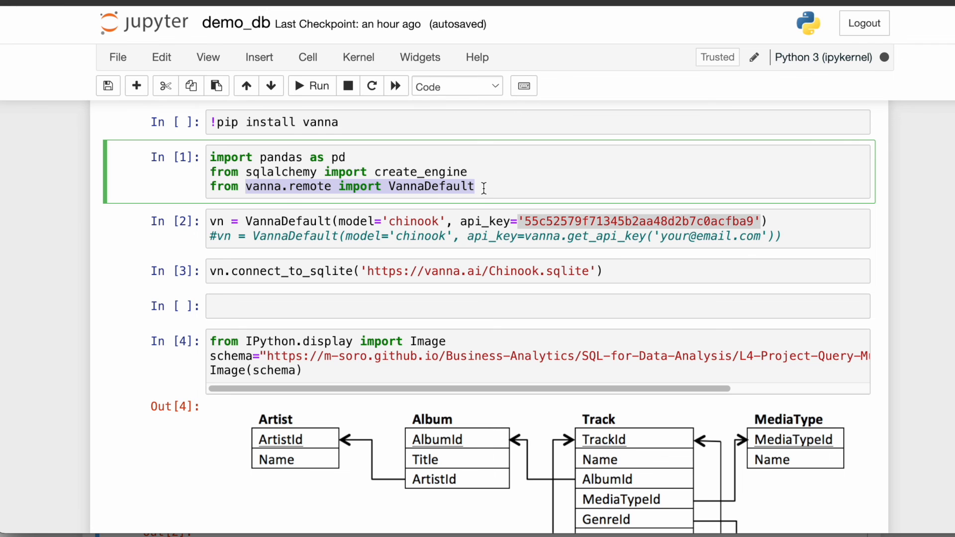
{"action": "scroll", "scroll_direction": "down", "scroll_amount": 3}
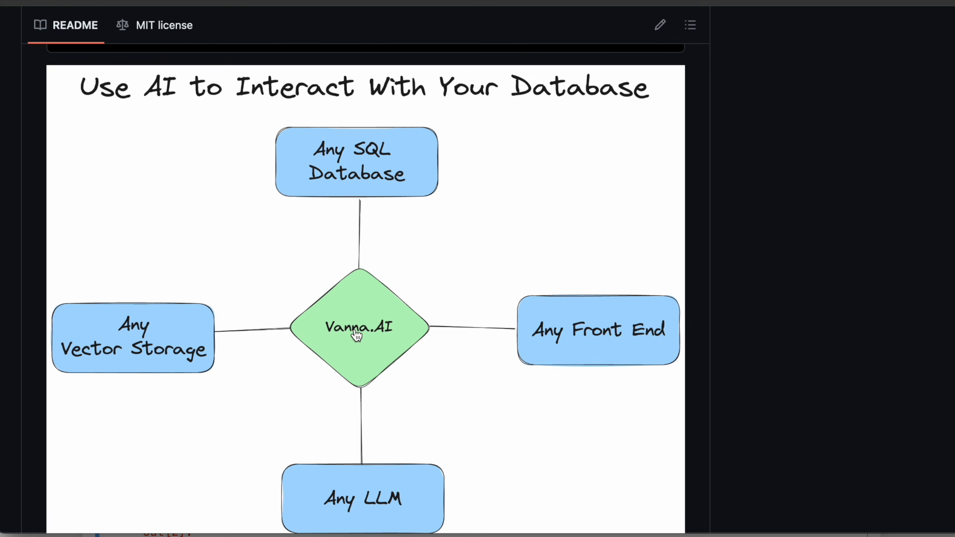
{"action": "scroll", "scroll_direction": "down", "scroll_amount": 3}
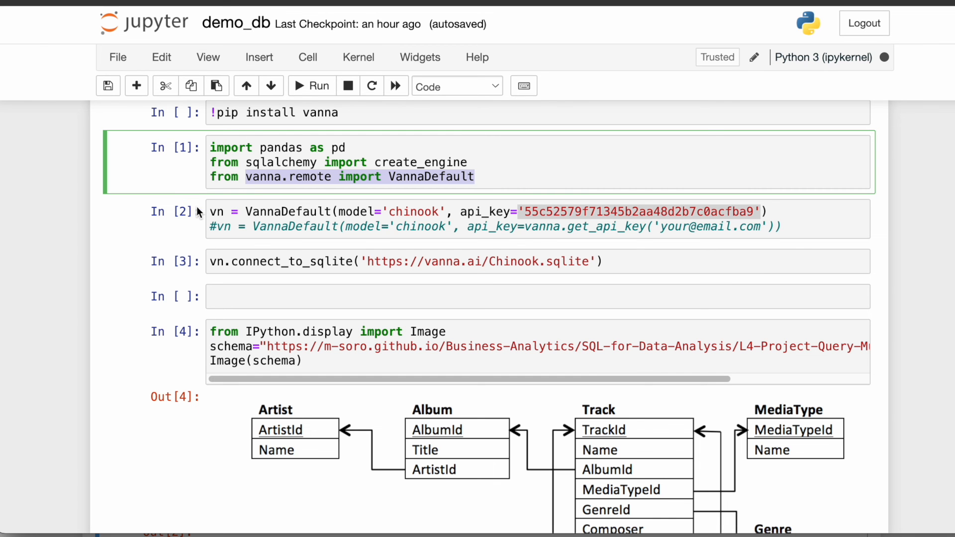
{"action": "left_click", "coordinate": [235, 24]}
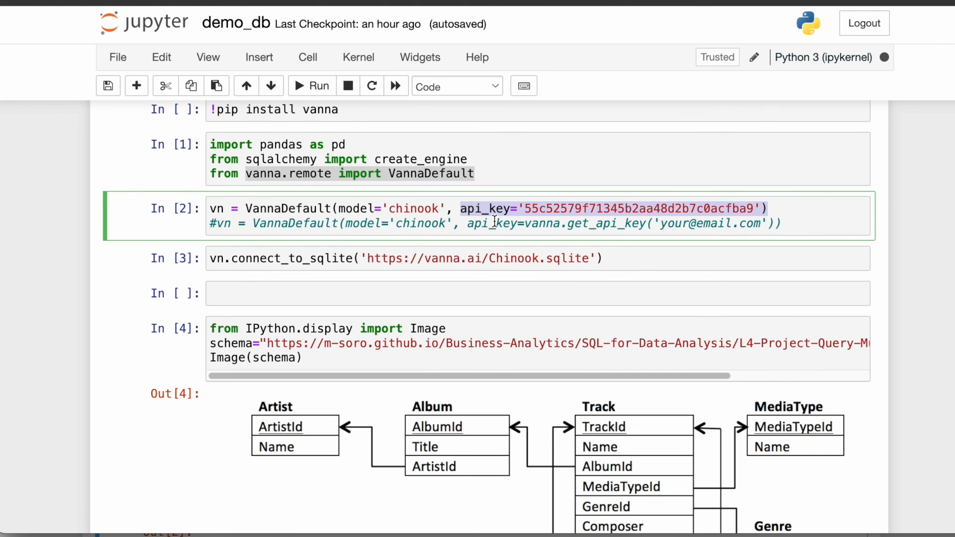
{"action": "left_click", "coordinate": [402, 255]}
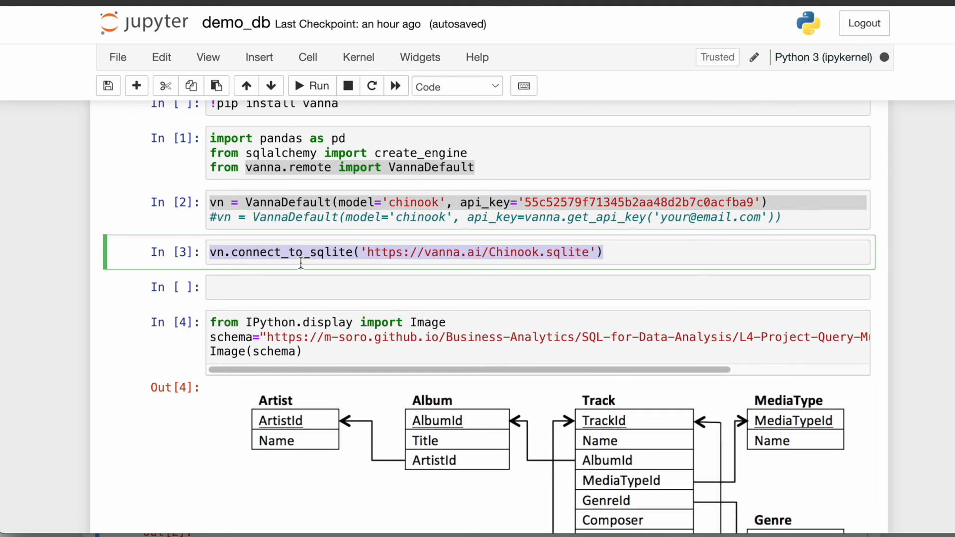
{"action": "scroll", "scroll_direction": "down", "scroll_amount": 3}
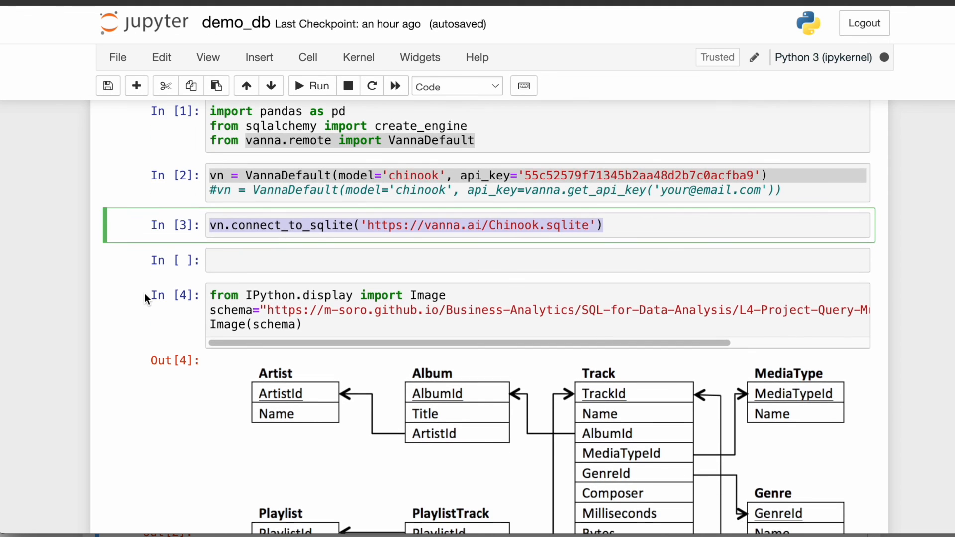
{"action": "scroll", "scroll_direction": "down", "scroll_amount": 3}
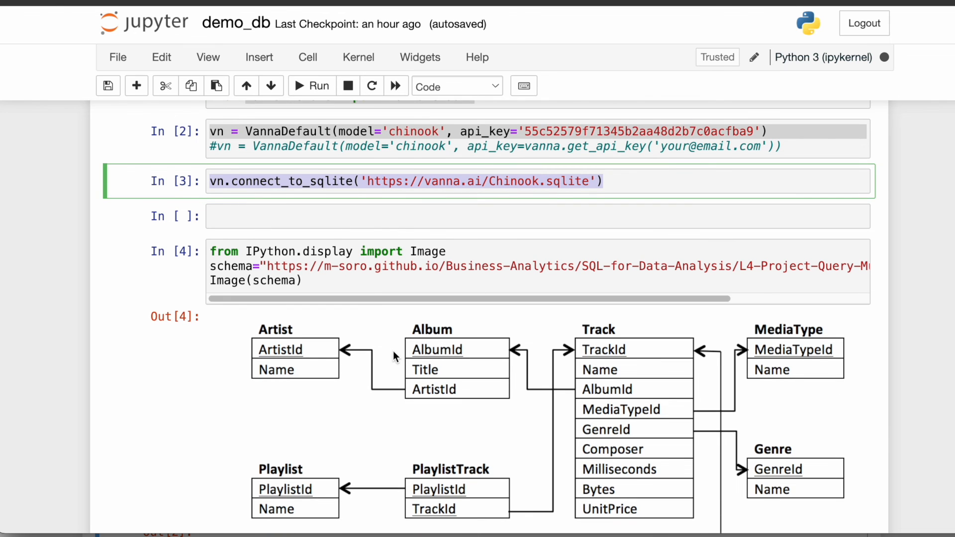
{"action": "scroll", "scroll_direction": "down", "scroll_amount": 3}
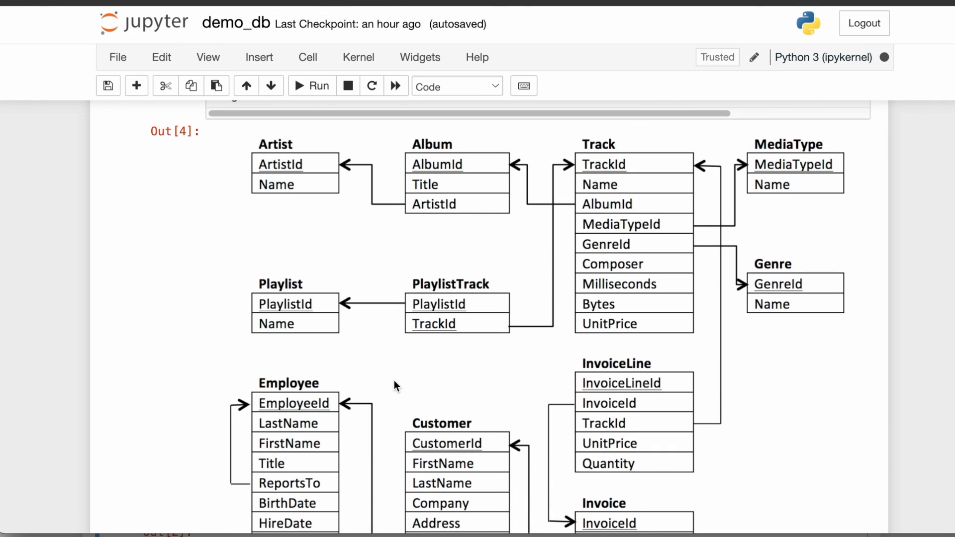
{"action": "scroll", "scroll_direction": "down", "scroll_amount": 3}
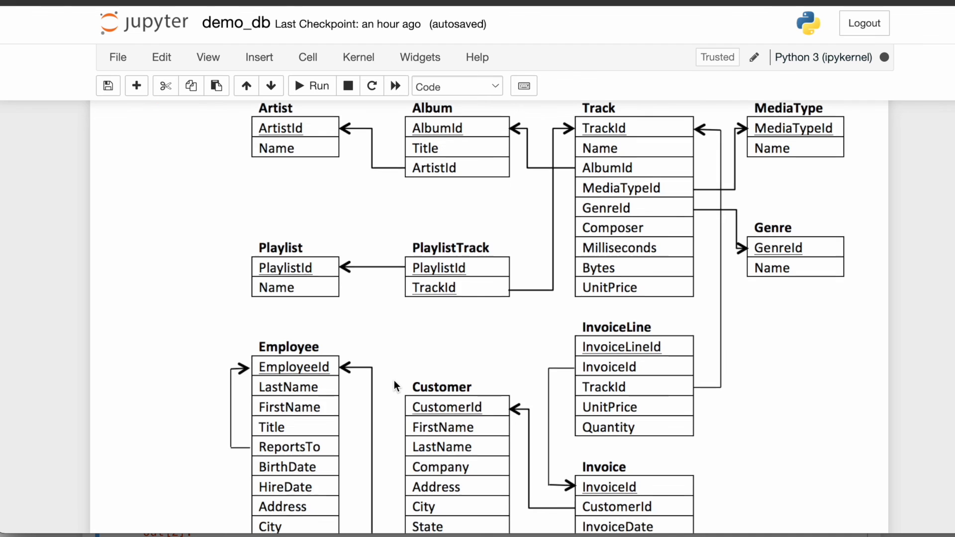
{"action": "scroll", "scroll_direction": "down", "scroll_amount": 3}
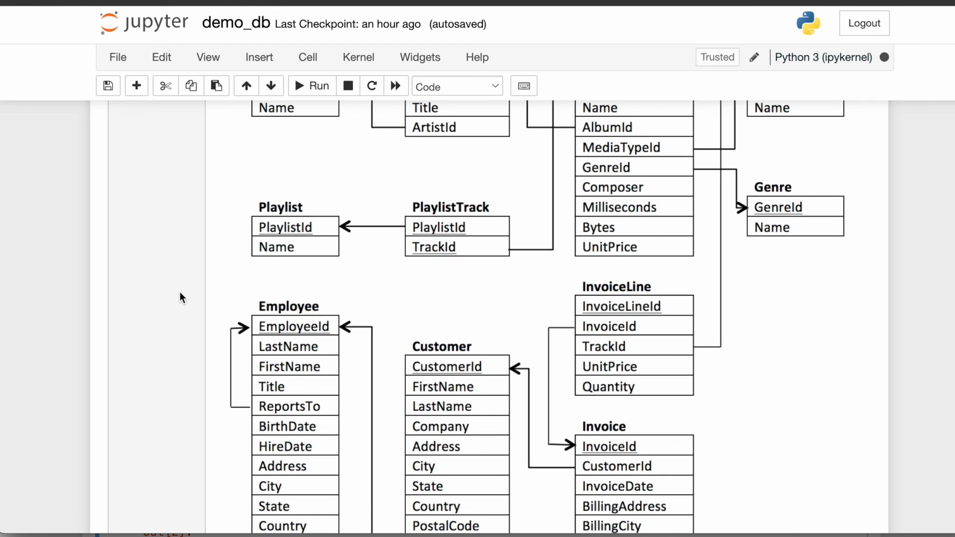
{"action": "mouse_move", "coordinate": [181, 297]}
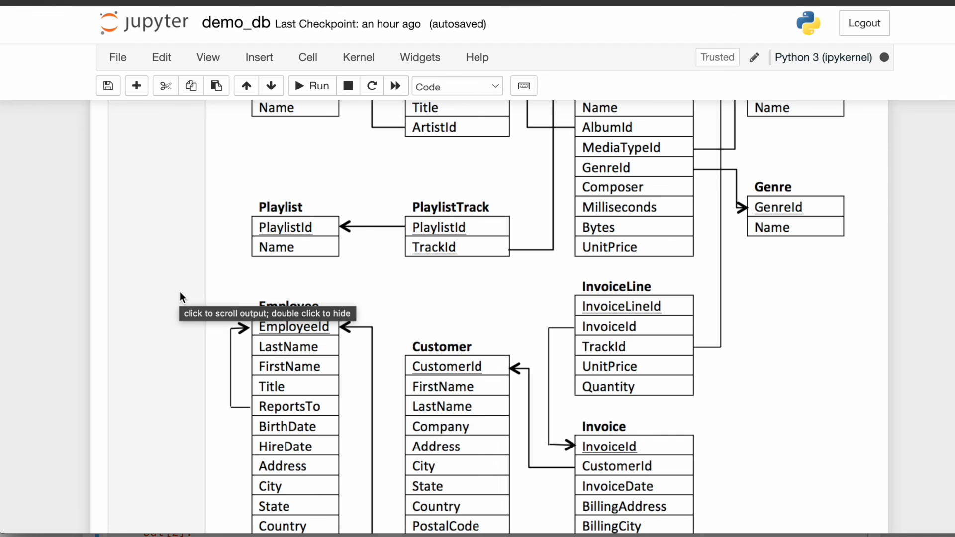
{"action": "scroll", "scroll_direction": "down", "scroll_amount": 3}
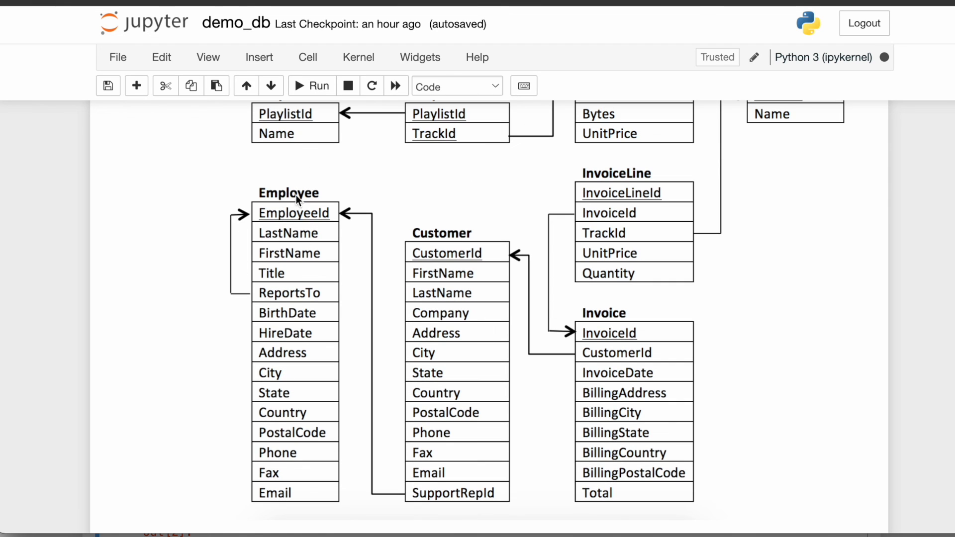
{"action": "mouse_move", "coordinate": [619, 359]}
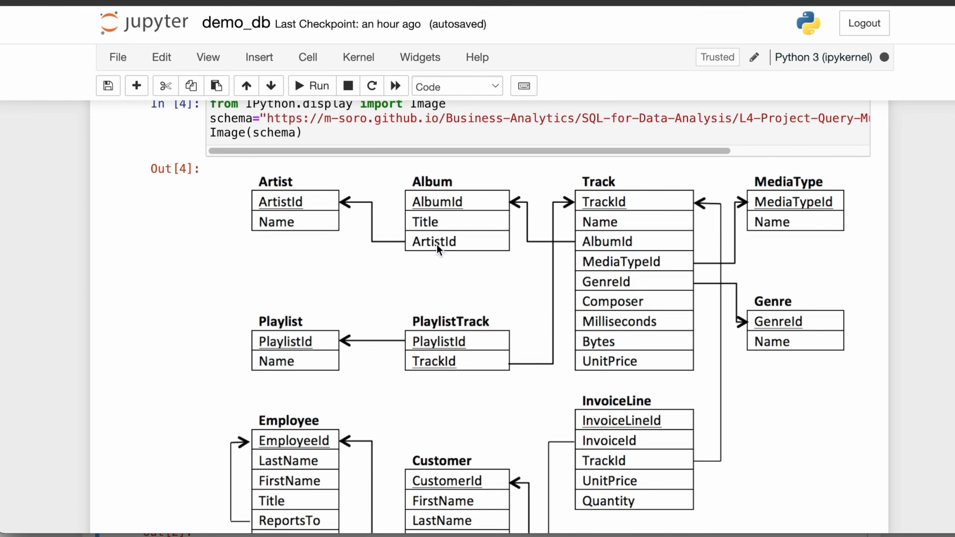
{"action": "mouse_move", "coordinate": [620, 179]}
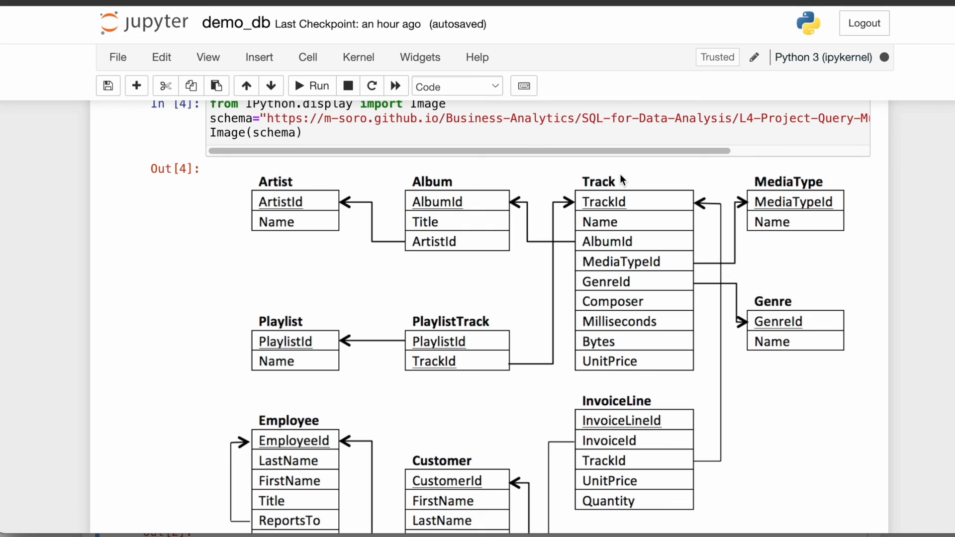
{"action": "mouse_move", "coordinate": [720, 250]}
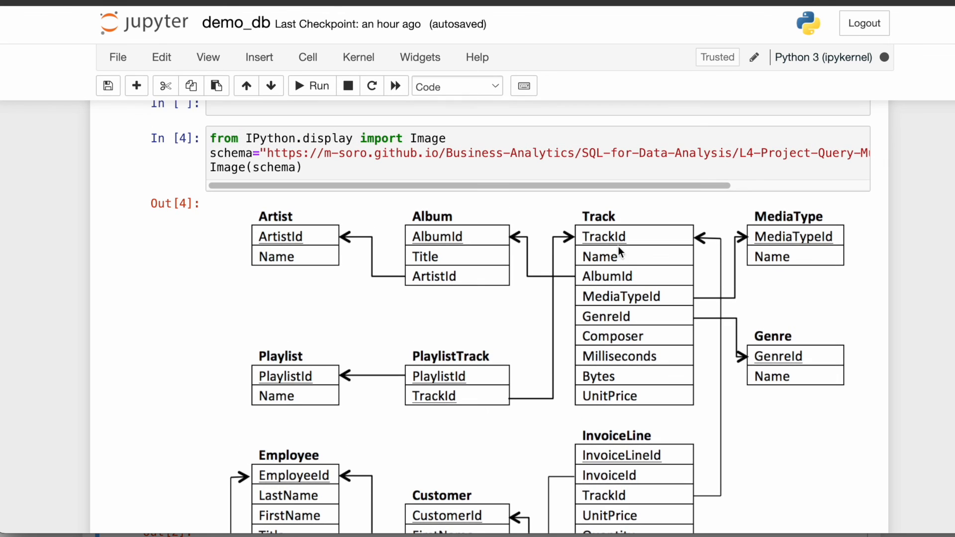
{"action": "scroll", "scroll_direction": "down", "scroll_amount": 3}
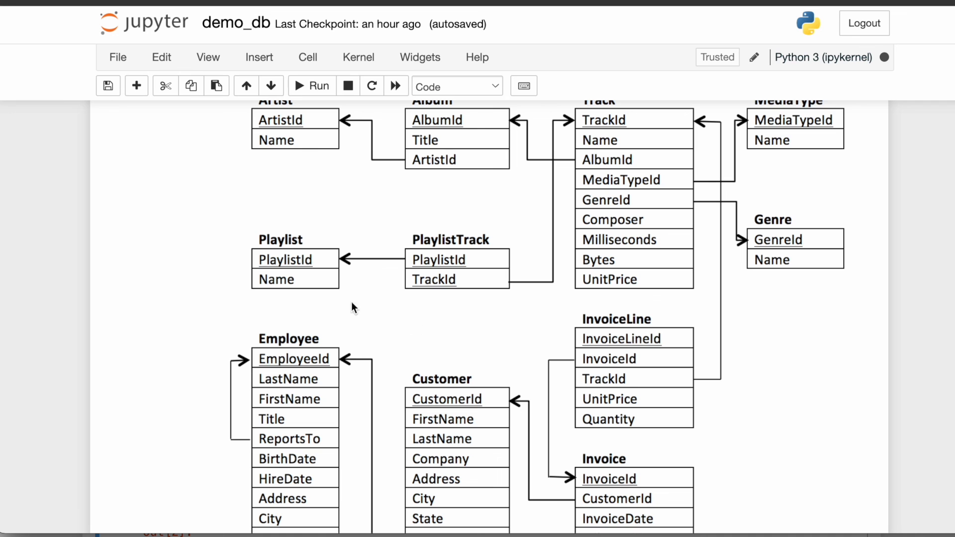
{"action": "scroll", "scroll_direction": "down", "scroll_amount": 3}
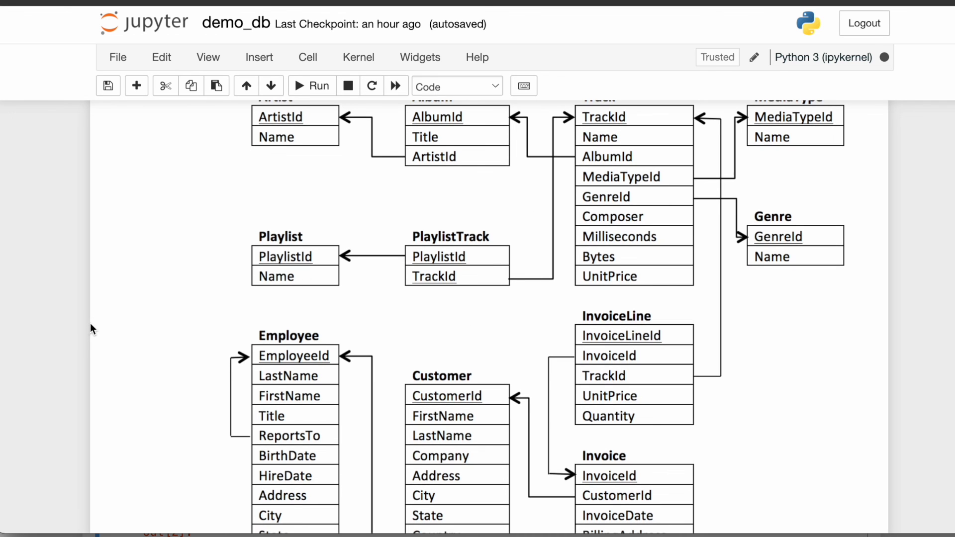
{"action": "scroll", "scroll_direction": "down", "scroll_amount": 3}
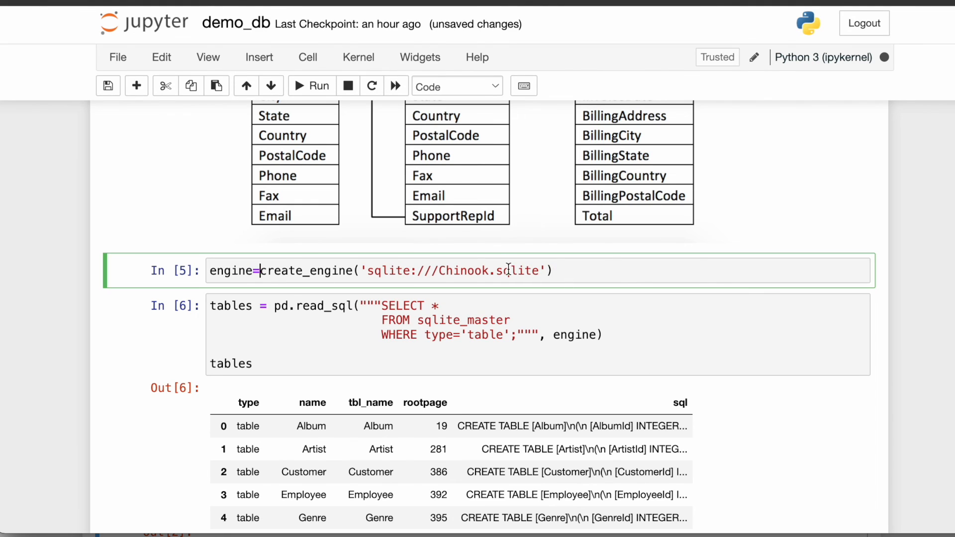
{"action": "triple_click", "coordinate": [366, 271]}
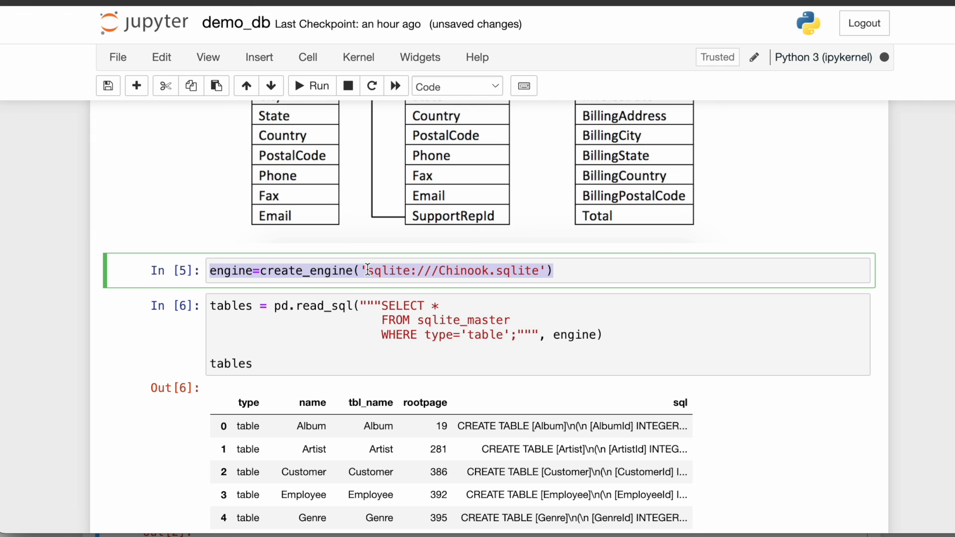
{"action": "scroll", "scroll_direction": "down", "scroll_amount": 3}
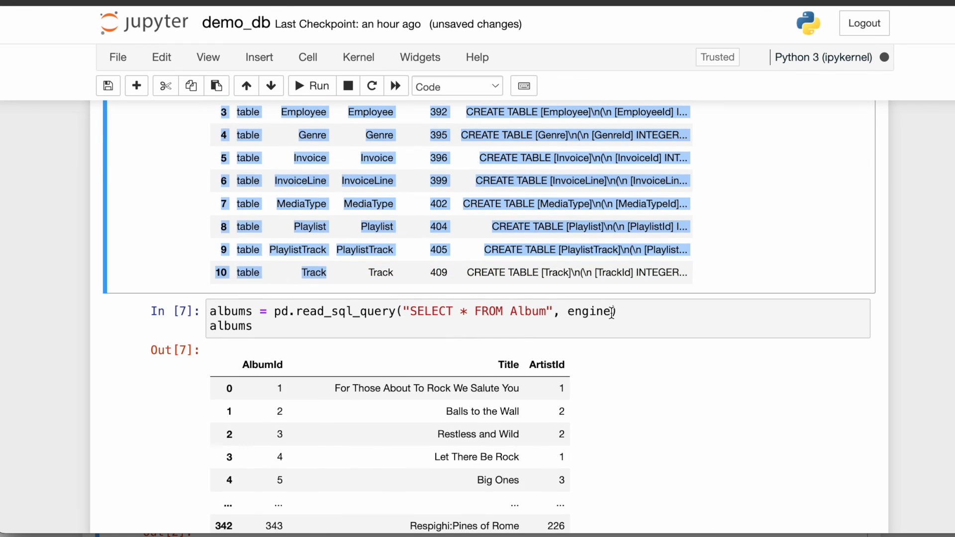
{"action": "left_click", "coordinate": [510, 312]}
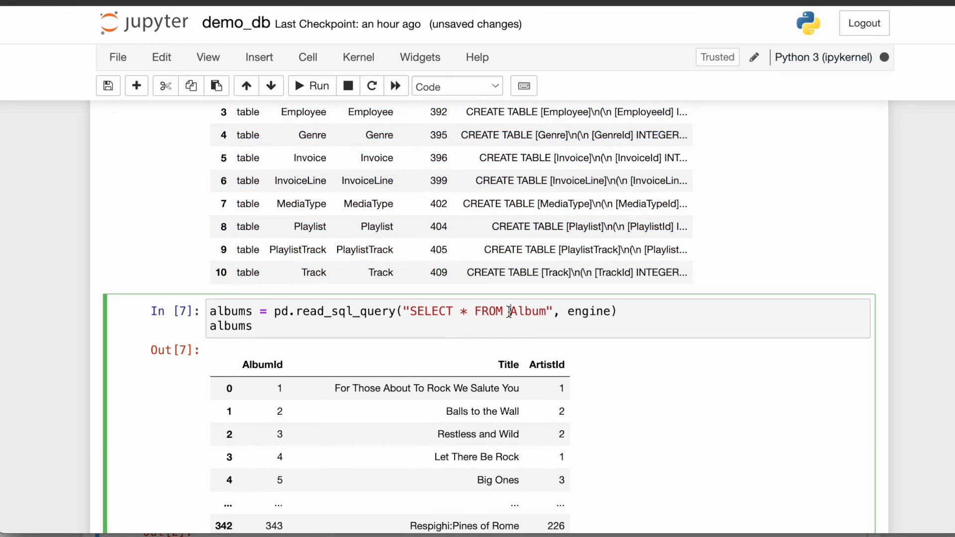
{"action": "scroll", "scroll_direction": "down", "scroll_amount": 3}
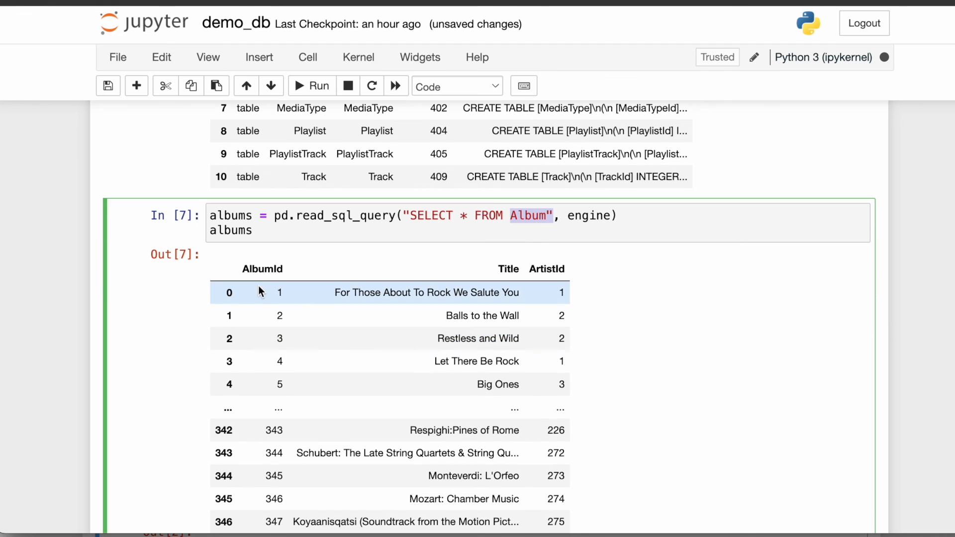
{"action": "mouse_move", "coordinate": [610, 279]}
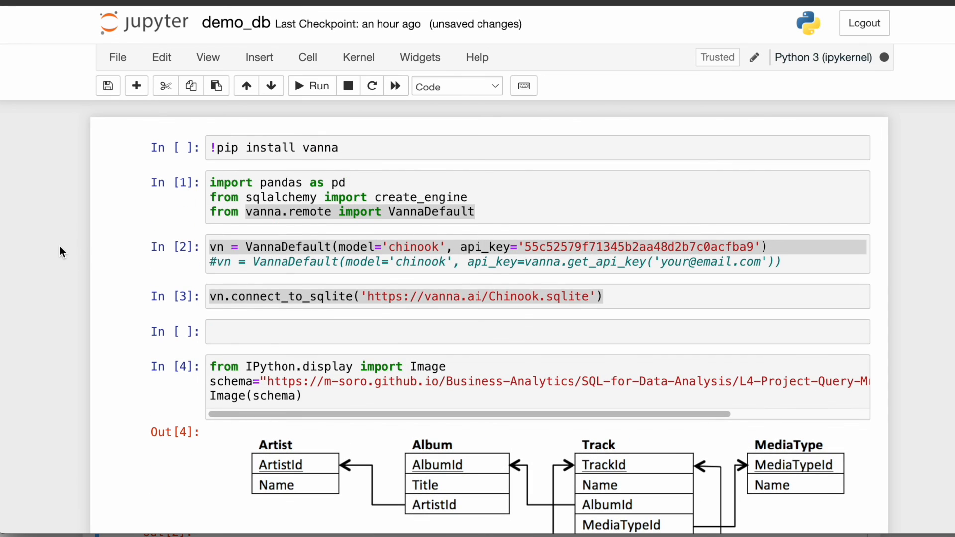
Select the library import and Chinook connection cells, then move down to the top-5-artists ask cell
{"action": "left_click", "coordinate": [376, 247]}
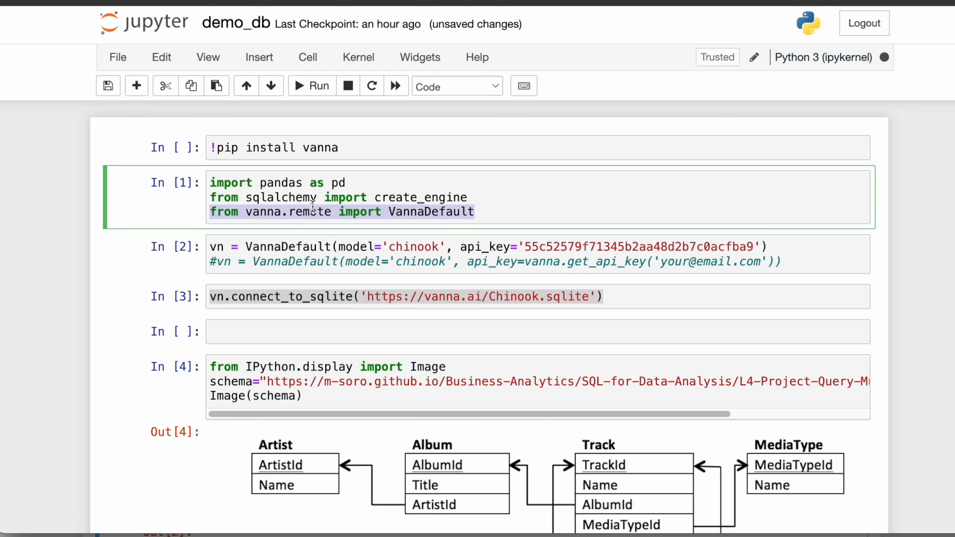
{"action": "left_click", "coordinate": [310, 247]}
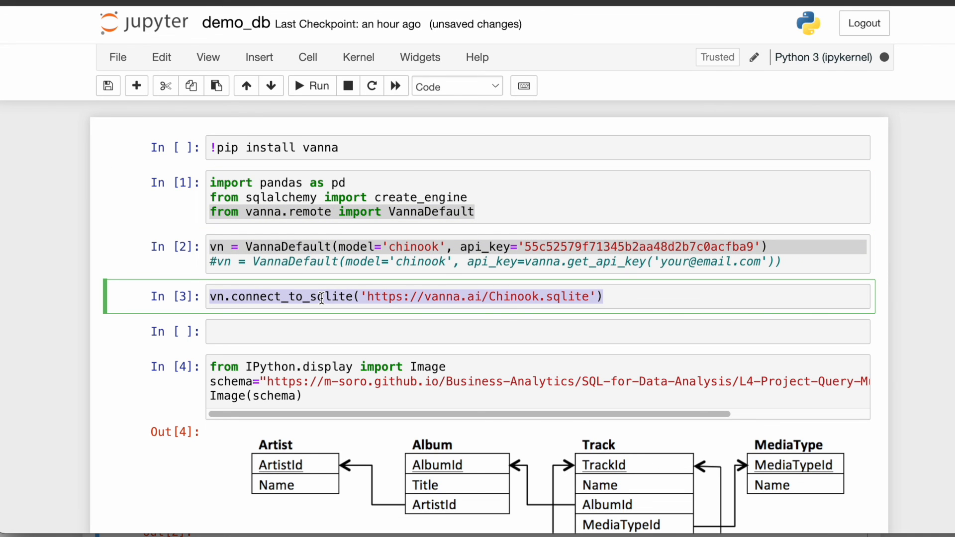
{"action": "scroll", "scroll_direction": "down", "scroll_amount": 3}
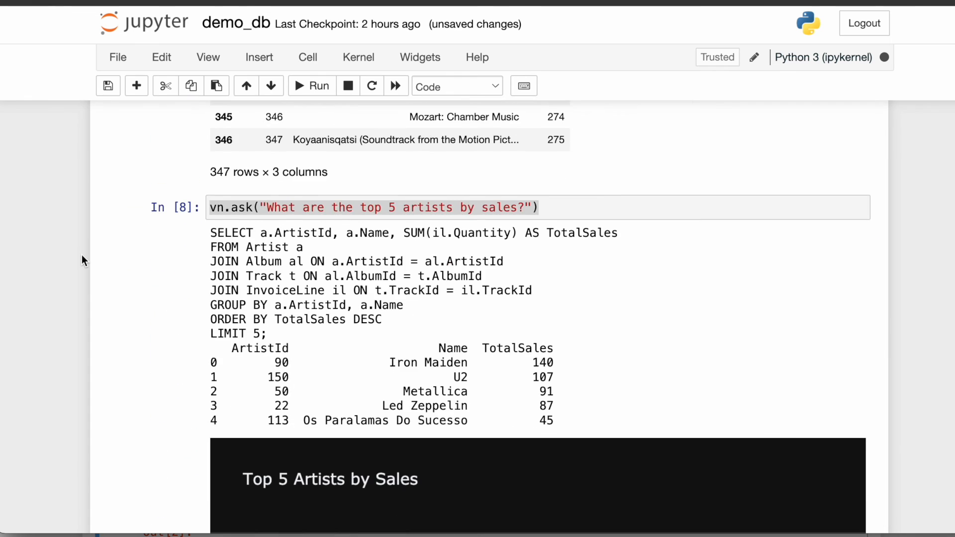
Highlight the top-5-artists generated SQL and pick out the Album table name
{"action": "left_click", "coordinate": [237, 207]}
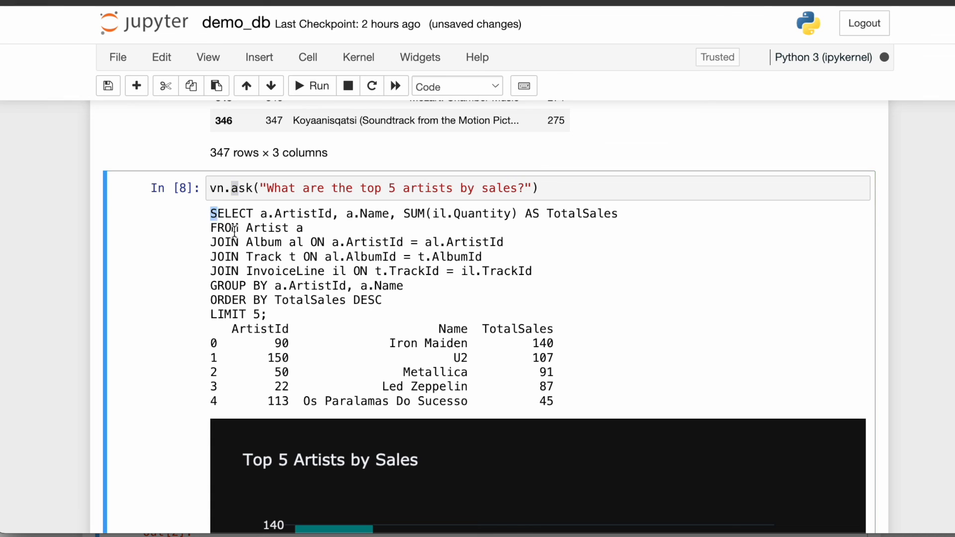
{"action": "left_click_drag", "start_coordinate": [210, 214], "coordinate": [266, 314]}
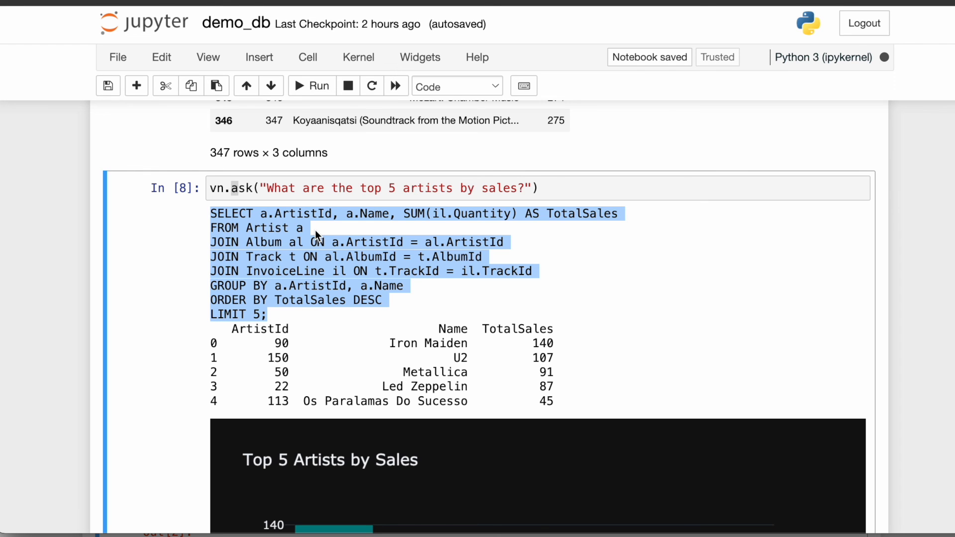
{"action": "double_click", "coordinate": [493, 187]}
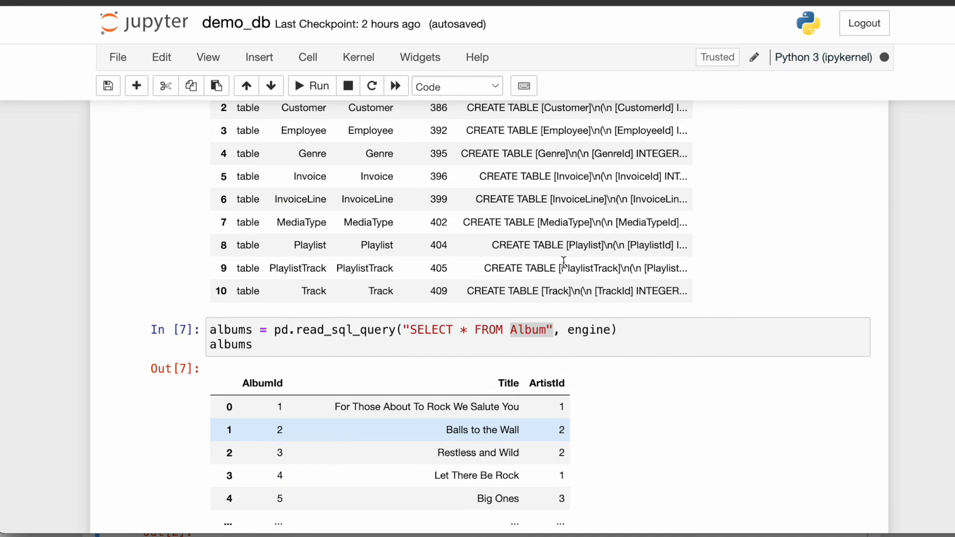
Scroll the notebook to the top-5-artists cell with its highlighted SQL, results and chart
{"action": "scroll", "scroll_direction": "down", "scroll_amount": 3}
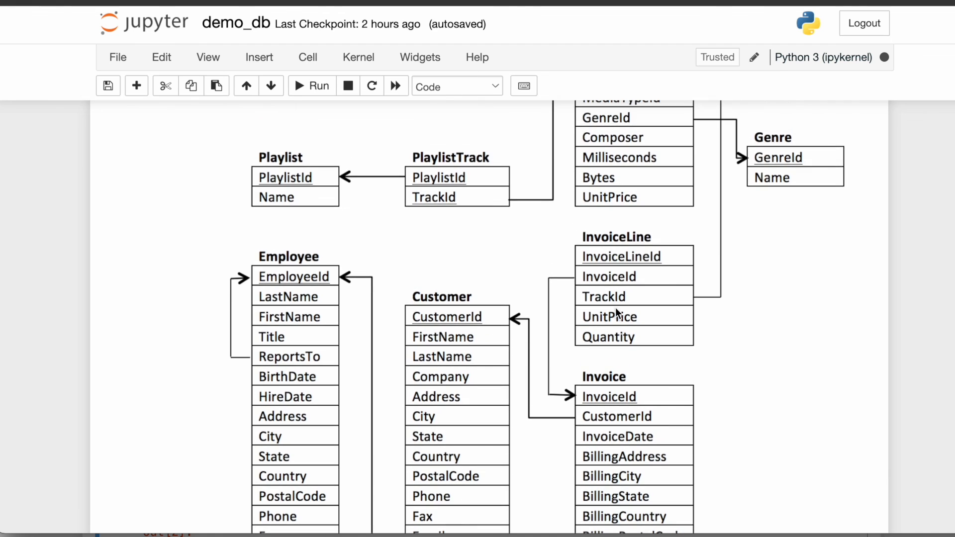
{"action": "scroll", "scroll_direction": "down", "scroll_amount": 3}
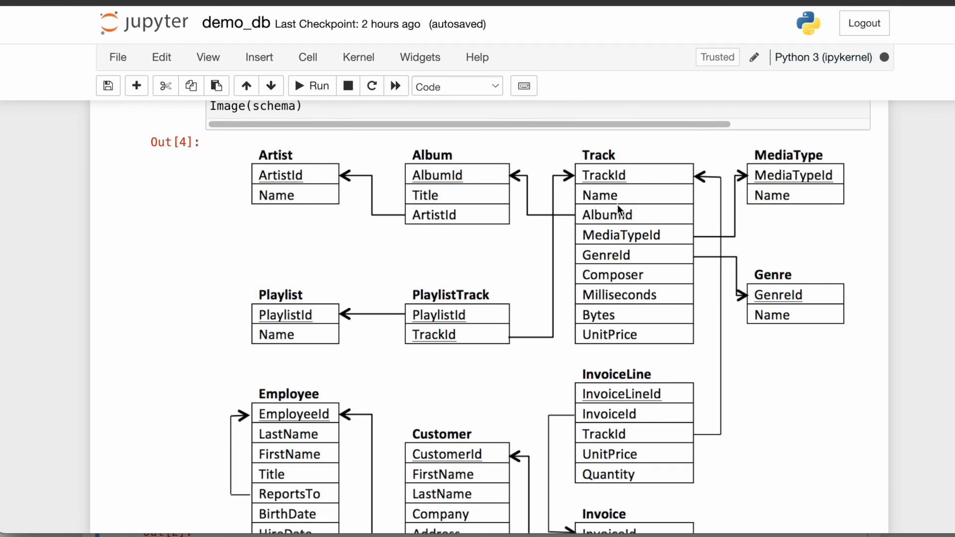
{"action": "mouse_move", "coordinate": [450, 195]}
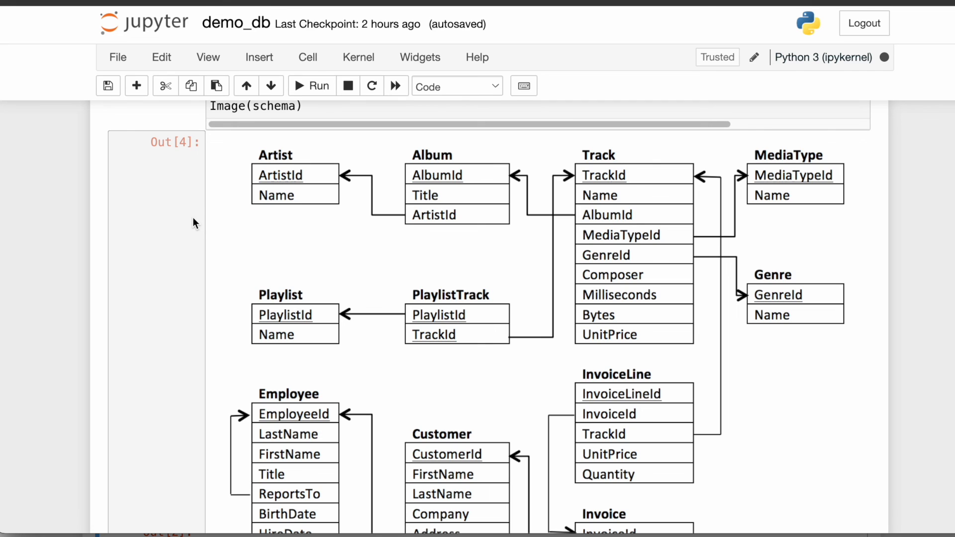
{"action": "mouse_move", "coordinate": [139, 260]}
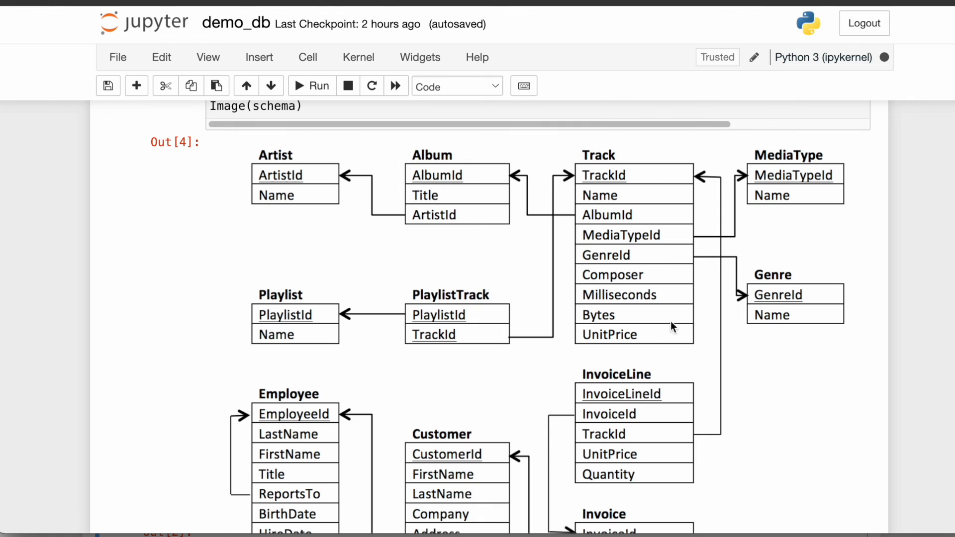
{"action": "scroll", "scroll_direction": "down", "scroll_amount": 3}
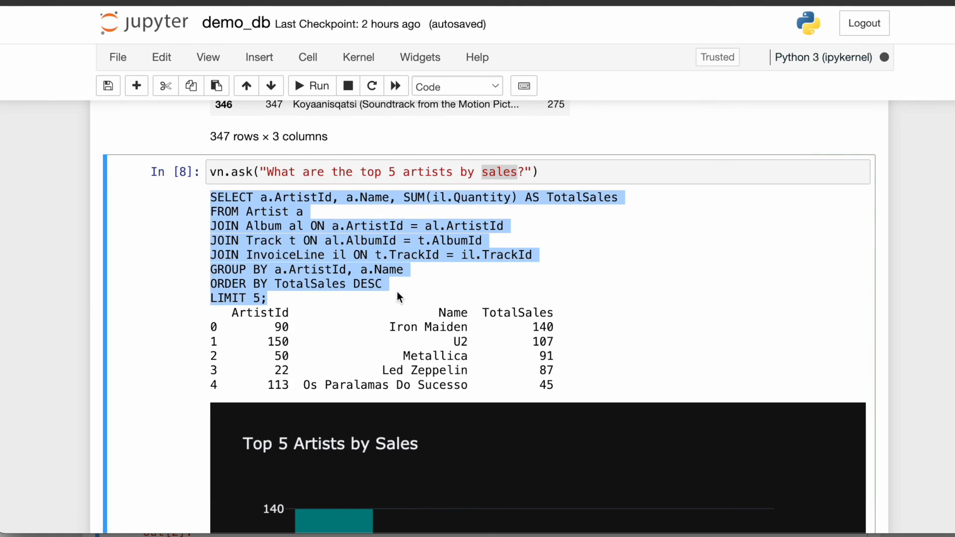
{"action": "mouse_move", "coordinate": [290, 280]}
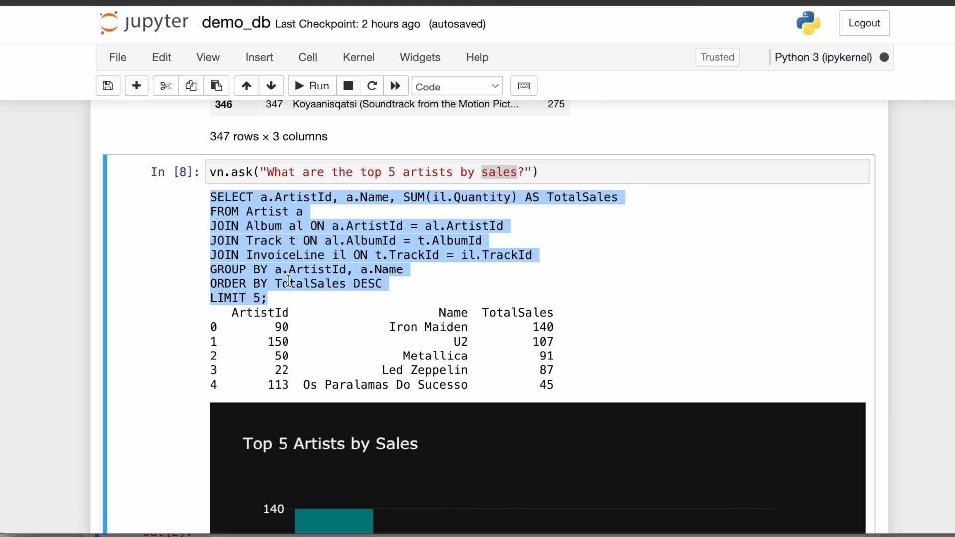
Scroll through the In [8] vn.ask cell's SQL, artist results table and bar chart
{"action": "scroll", "scroll_direction": "down", "scroll_amount": 3}
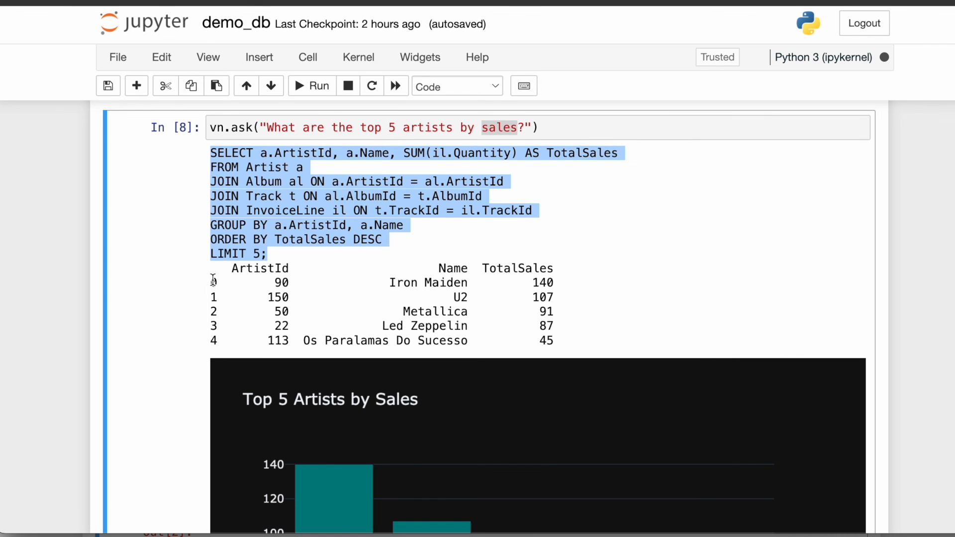
{"action": "scroll", "scroll_direction": "down", "scroll_amount": 3}
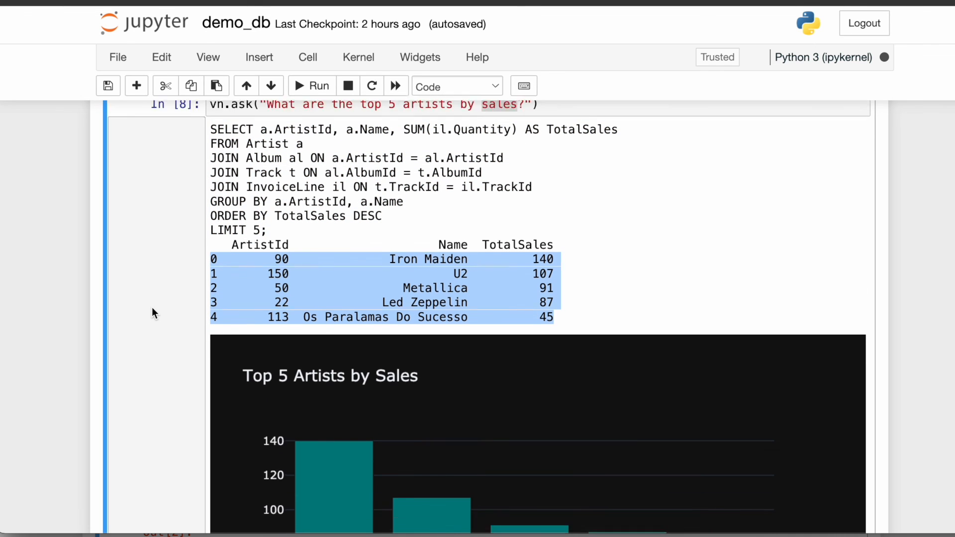
{"action": "scroll", "scroll_direction": "down", "scroll_amount": 3}
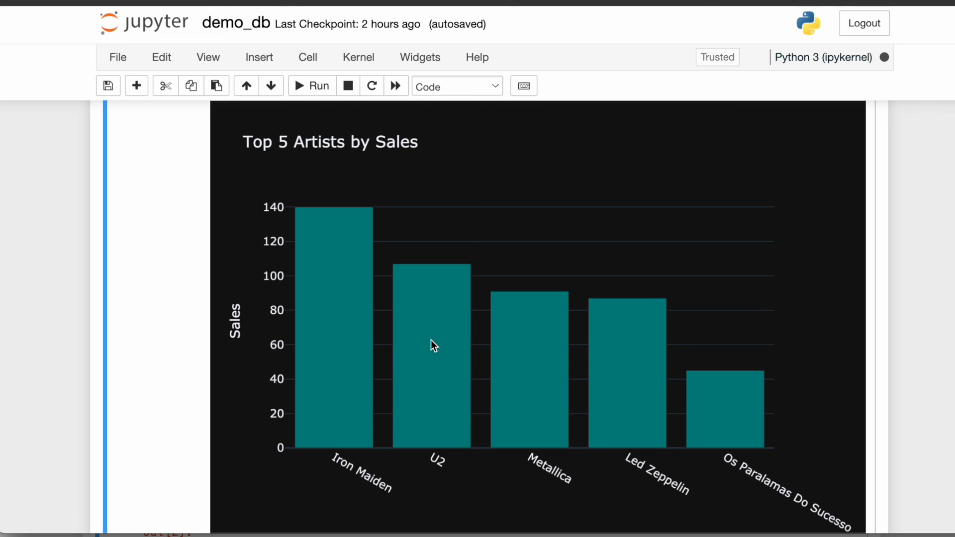
{"action": "scroll", "scroll_direction": "down", "scroll_amount": 3}
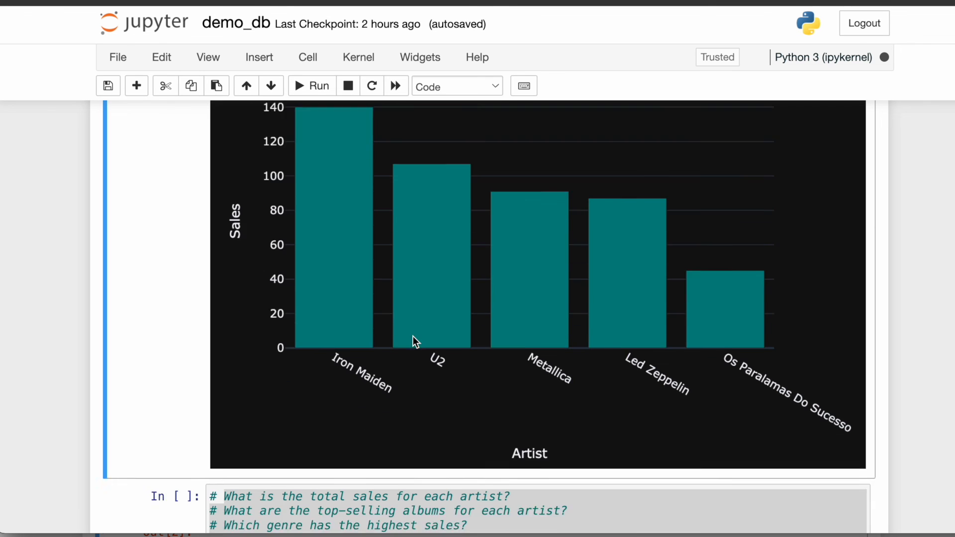
{"action": "scroll", "scroll_direction": "down", "scroll_amount": 3}
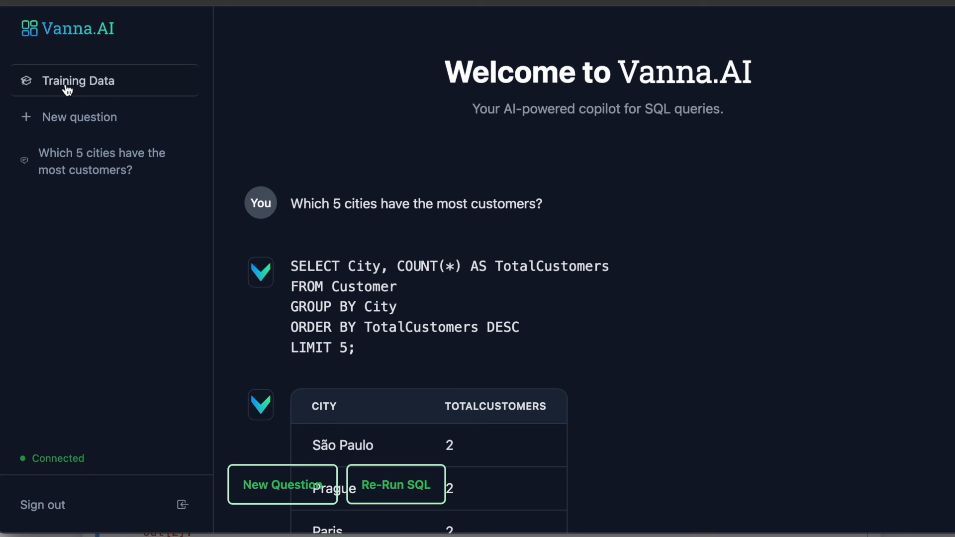
{"action": "mouse_move", "coordinate": [101, 84]}
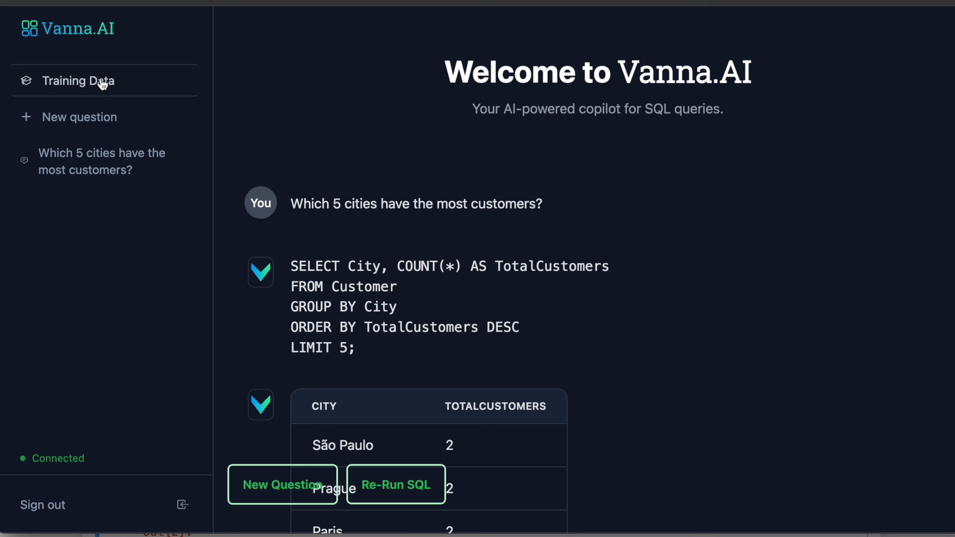
{"action": "mouse_move", "coordinate": [97, 95]}
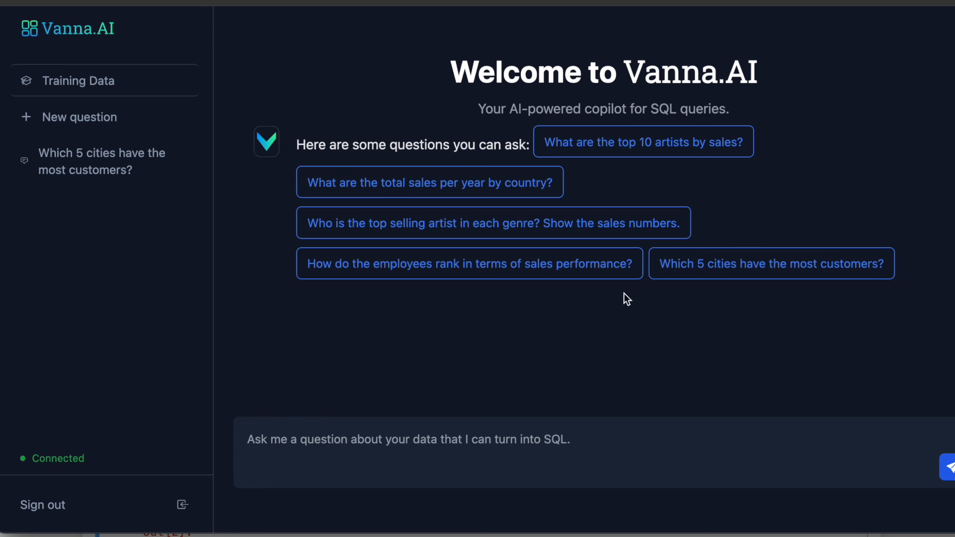
{"action": "mouse_move", "coordinate": [265, 165]}
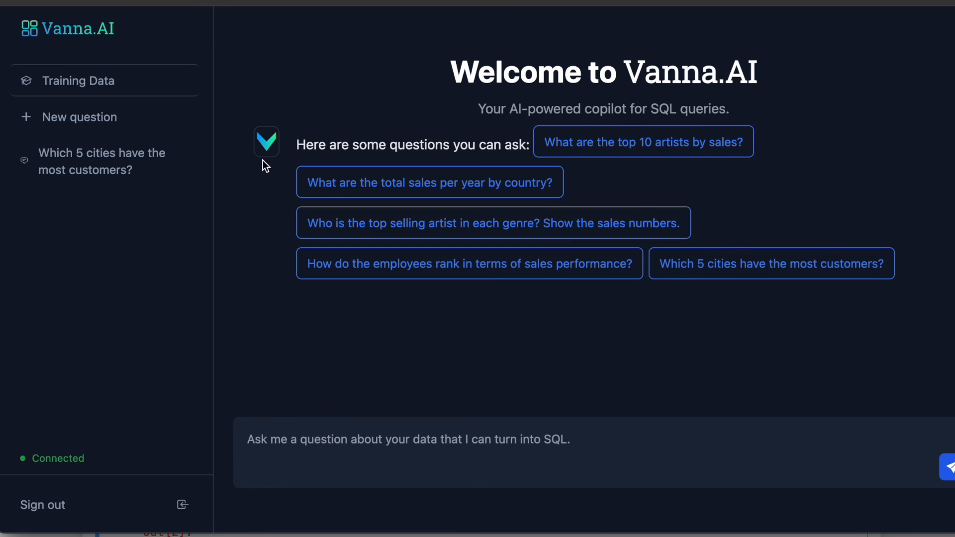
Reopen 'Which 5 cities have the most customers?' from the left sidebar
{"action": "left_click", "coordinate": [770, 263]}
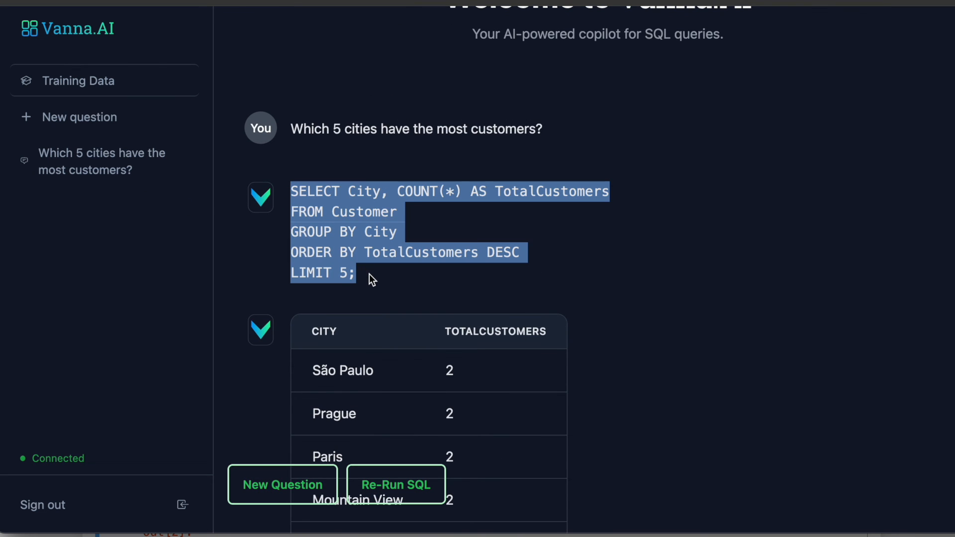
Review the cities results table and bar chart, then start a new question
{"action": "scroll", "scroll_direction": "down", "scroll_amount": 3}
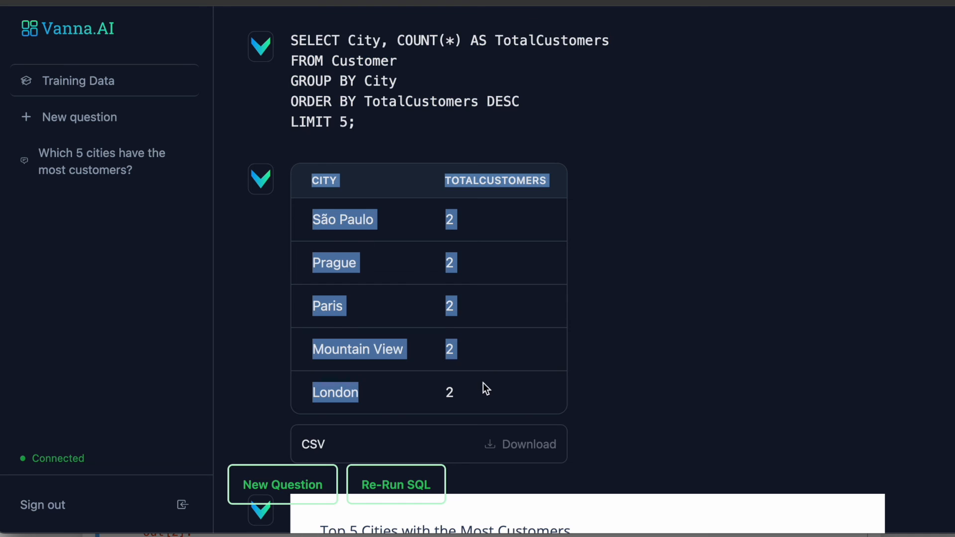
{"action": "scroll", "scroll_direction": "down", "scroll_amount": 3}
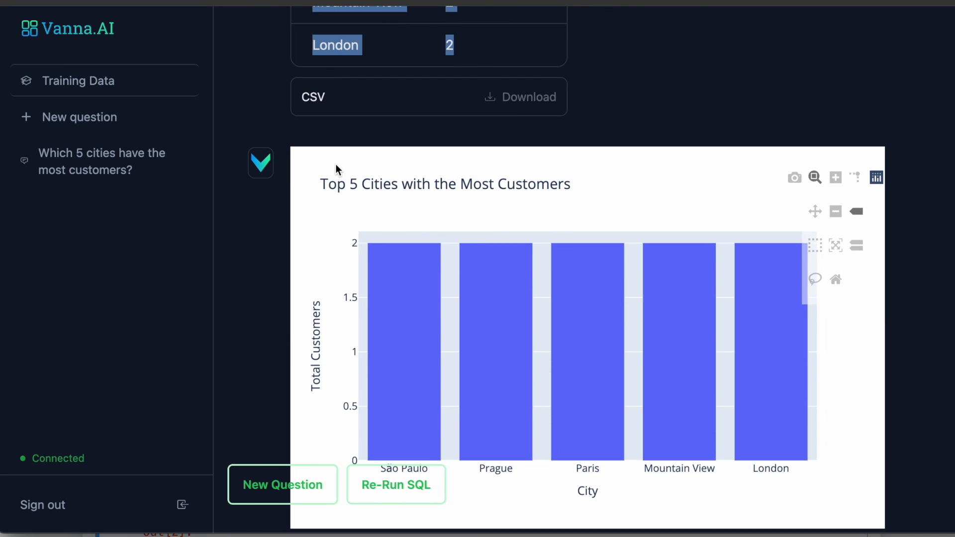
{"action": "mouse_move", "coordinate": [630, 203]}
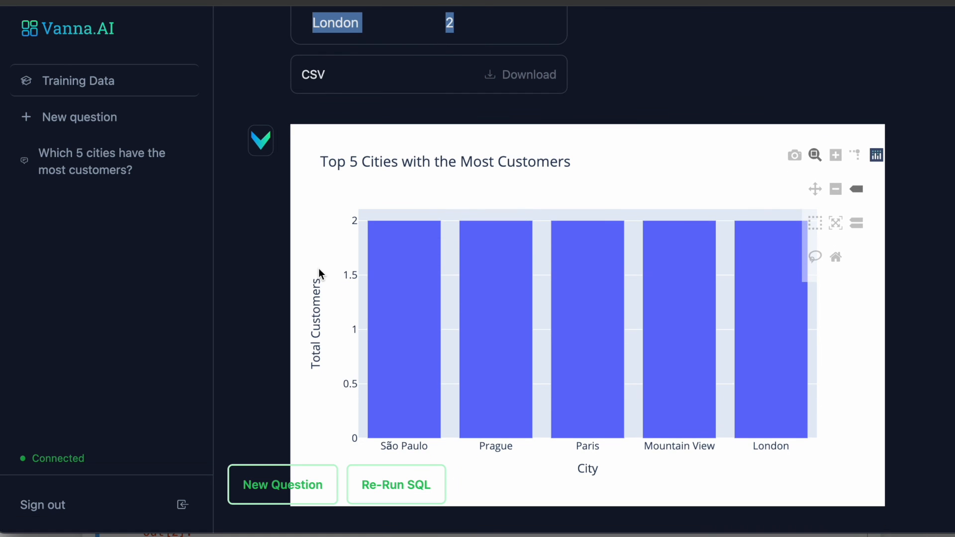
{"action": "left_click", "coordinate": [79, 117]}
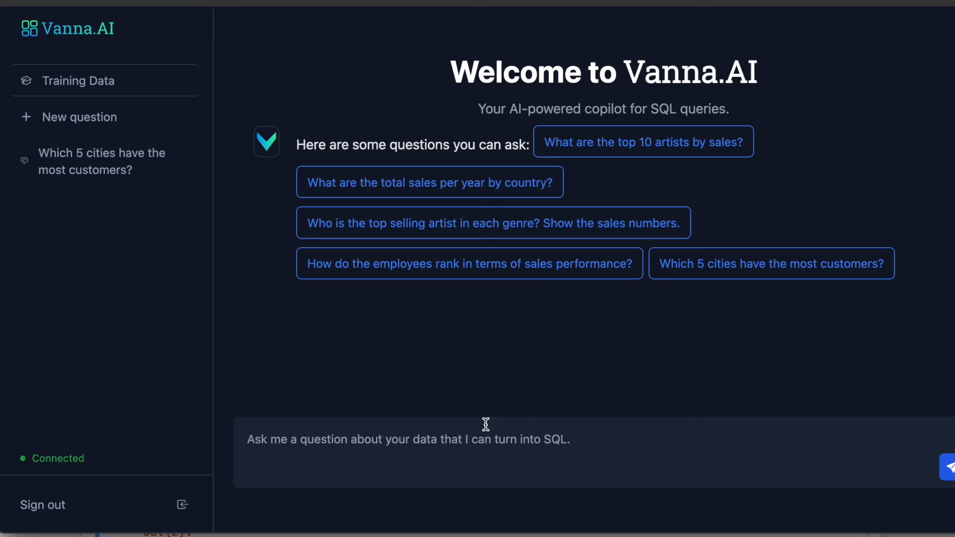
{"action": "mouse_move", "coordinate": [327, 346]}
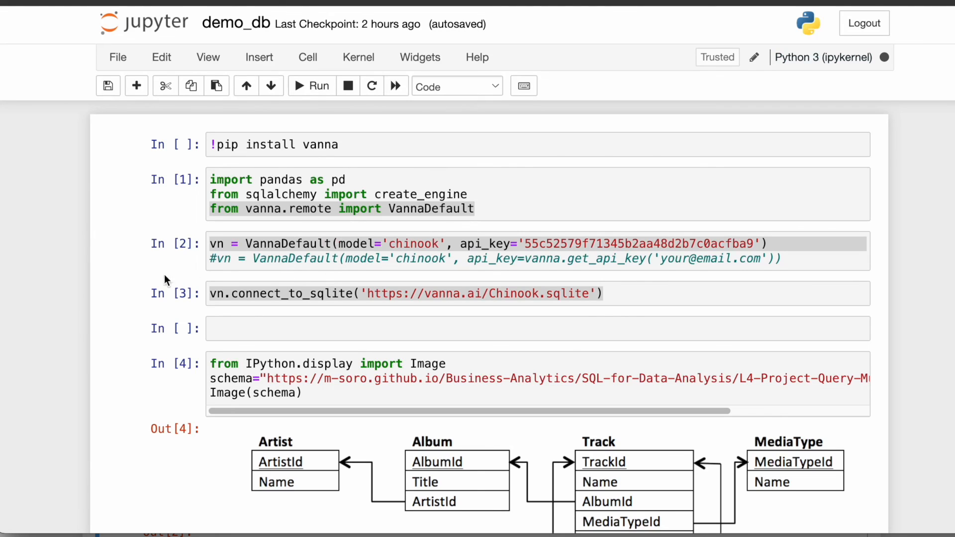
{"action": "mouse_move", "coordinate": [166, 281]}
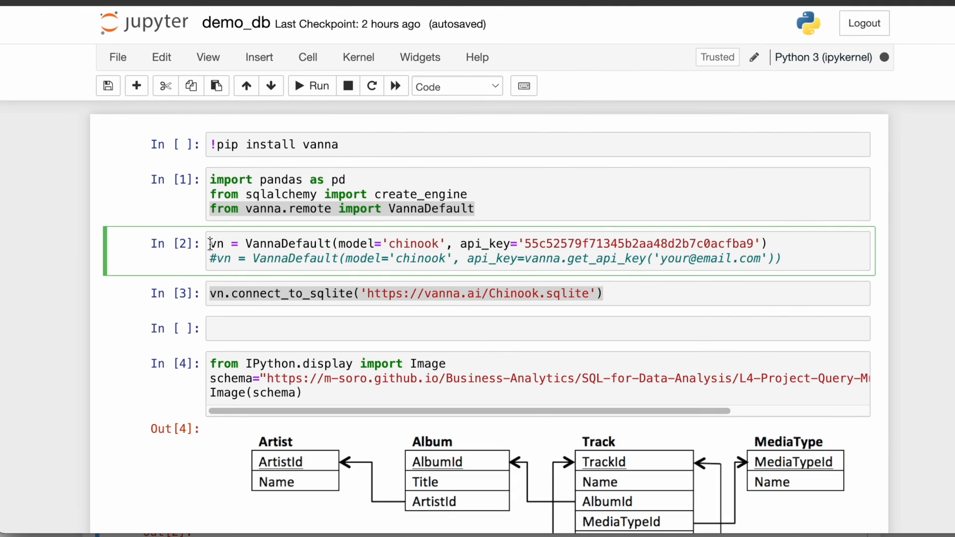
Select the VannaDefault setup cell, then move down to the In [8] top 5 artists output
{"action": "left_click", "coordinate": [402, 293]}
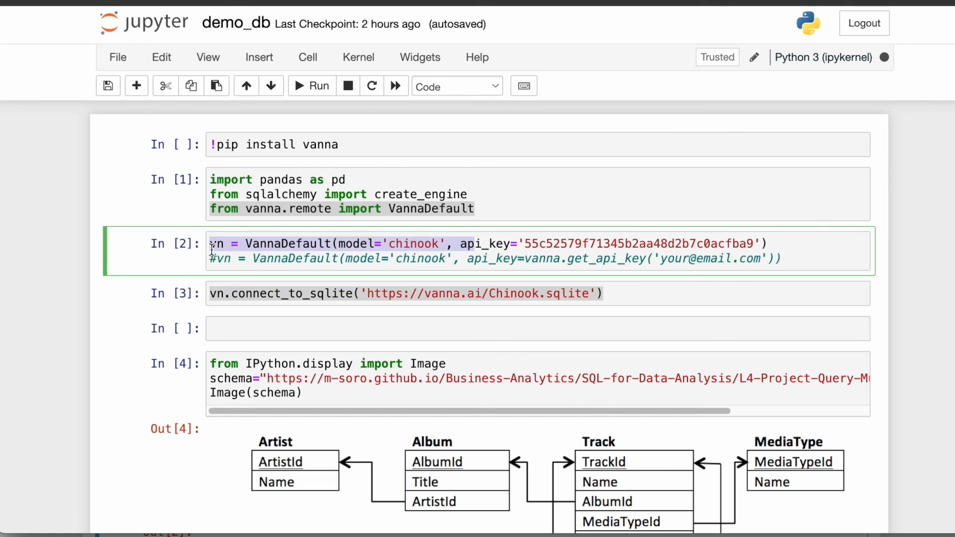
{"action": "scroll", "scroll_direction": "down", "scroll_amount": 3}
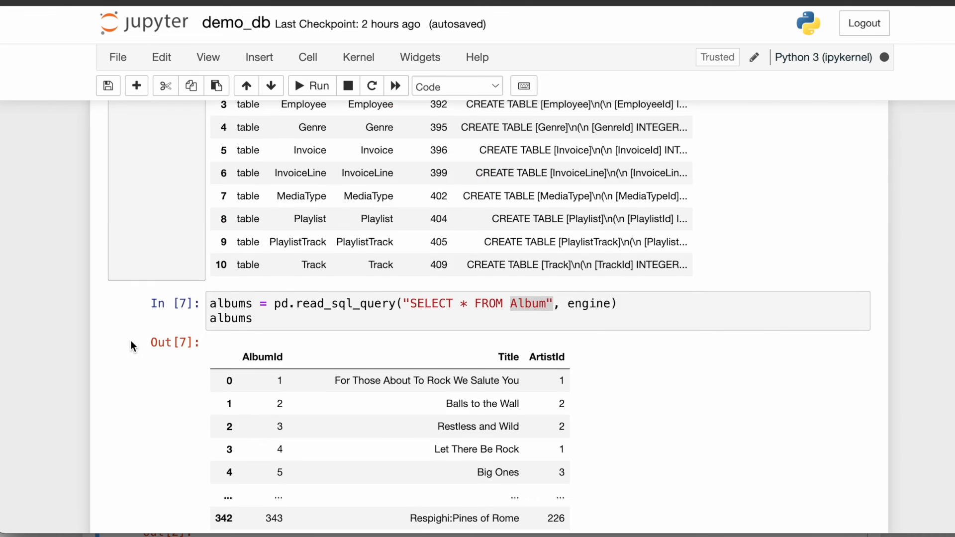
{"action": "scroll", "scroll_direction": "down", "scroll_amount": 3}
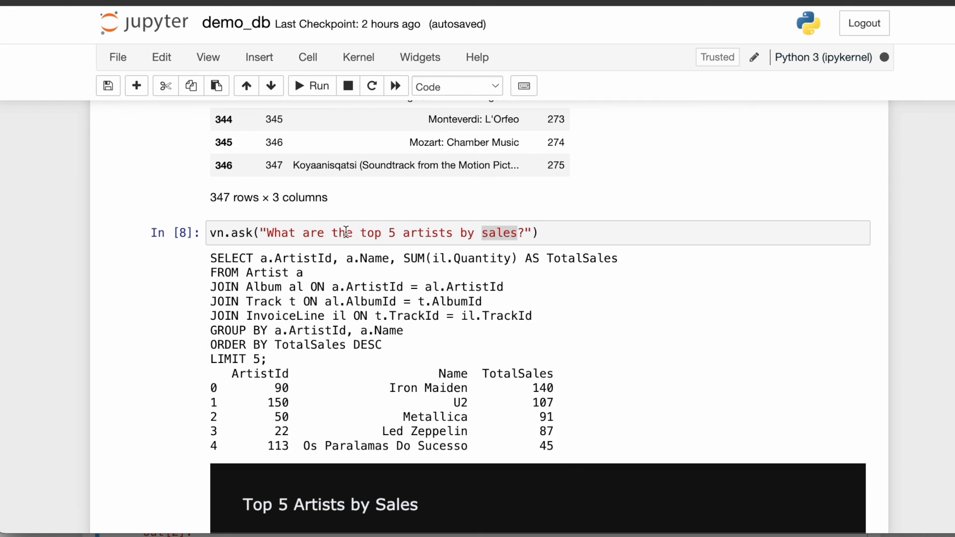
{"action": "mouse_move", "coordinate": [110, 279]}
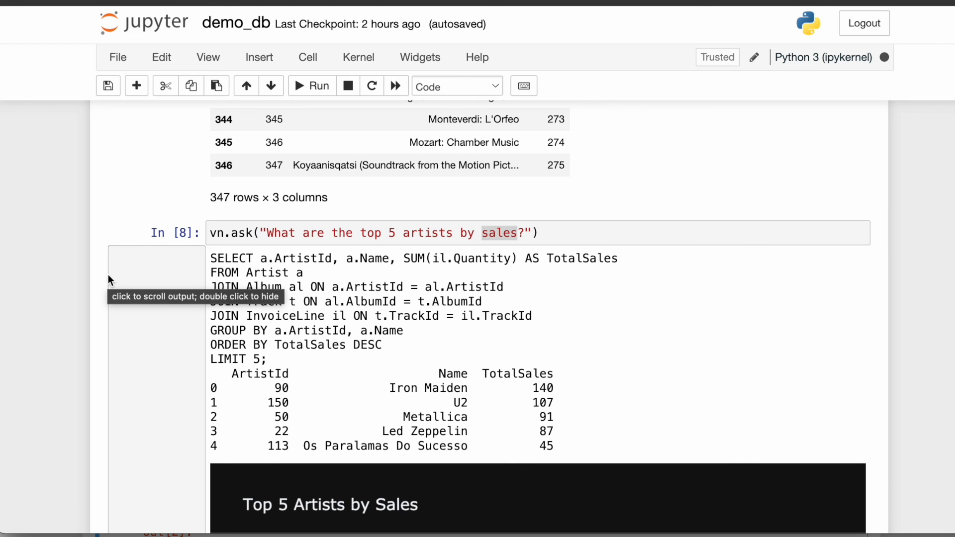